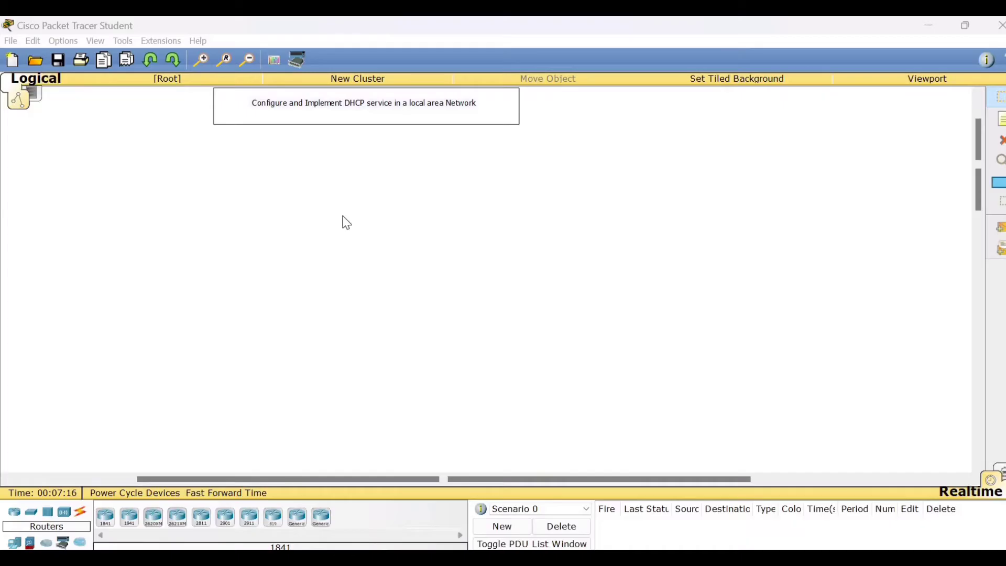
pyautogui.moveTo(341, 222)
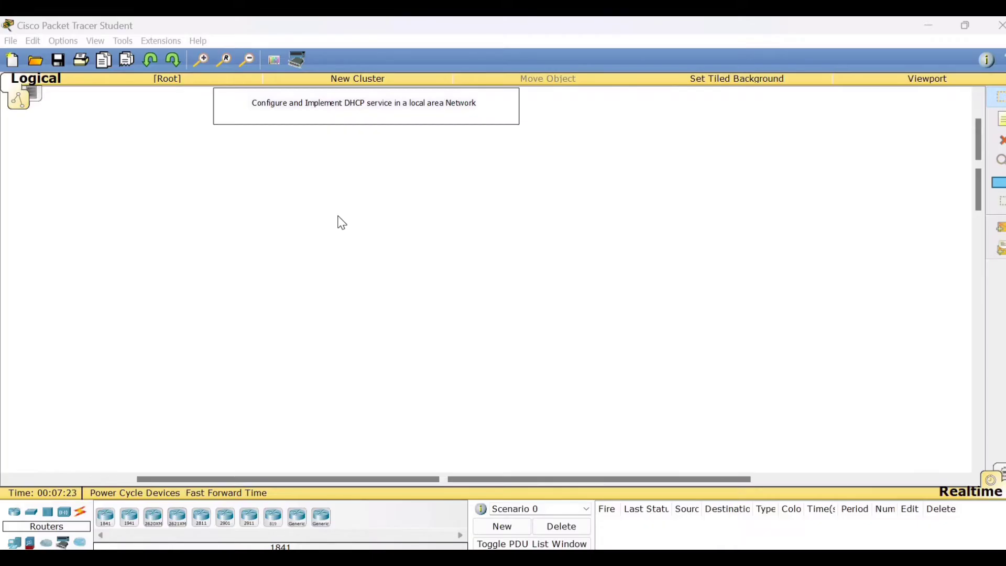
pyautogui.moveTo(332, 272)
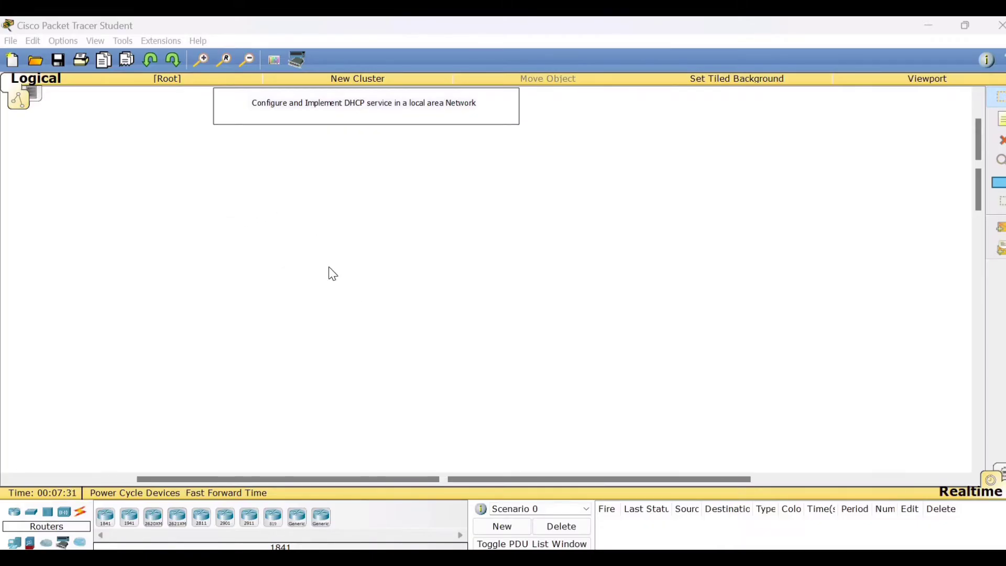
pyautogui.moveTo(339, 313)
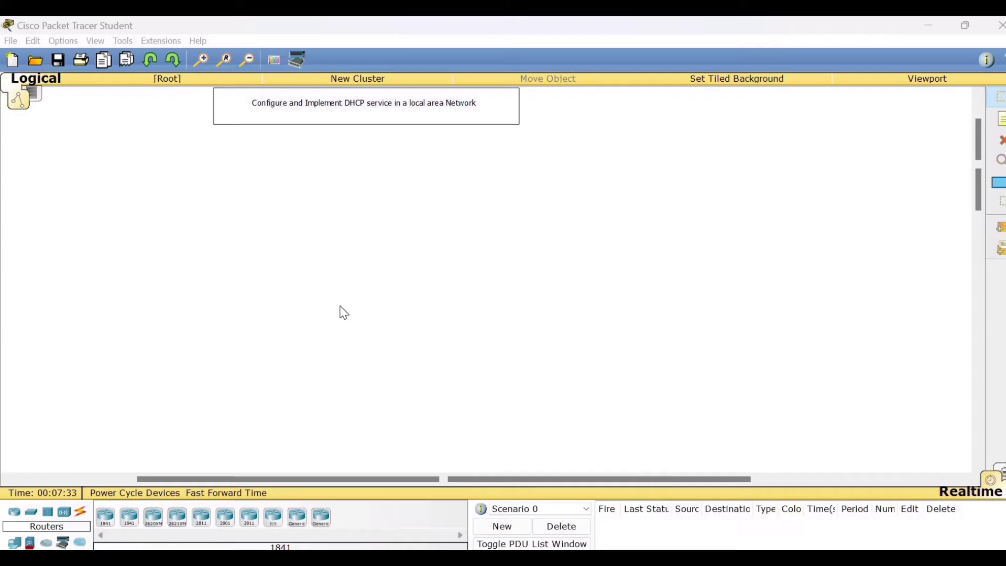
pyautogui.moveTo(121, 423)
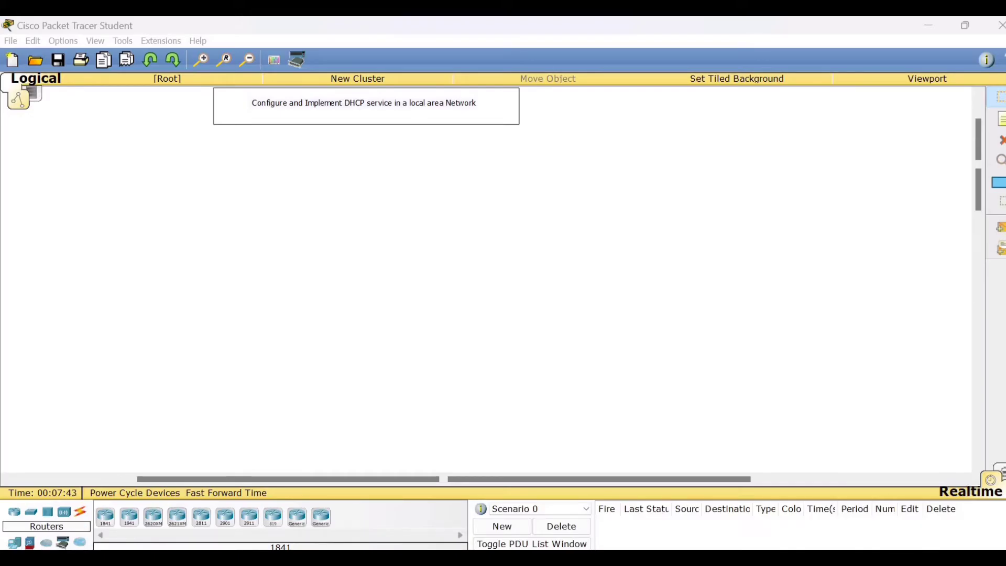
pyautogui.moveTo(31, 512)
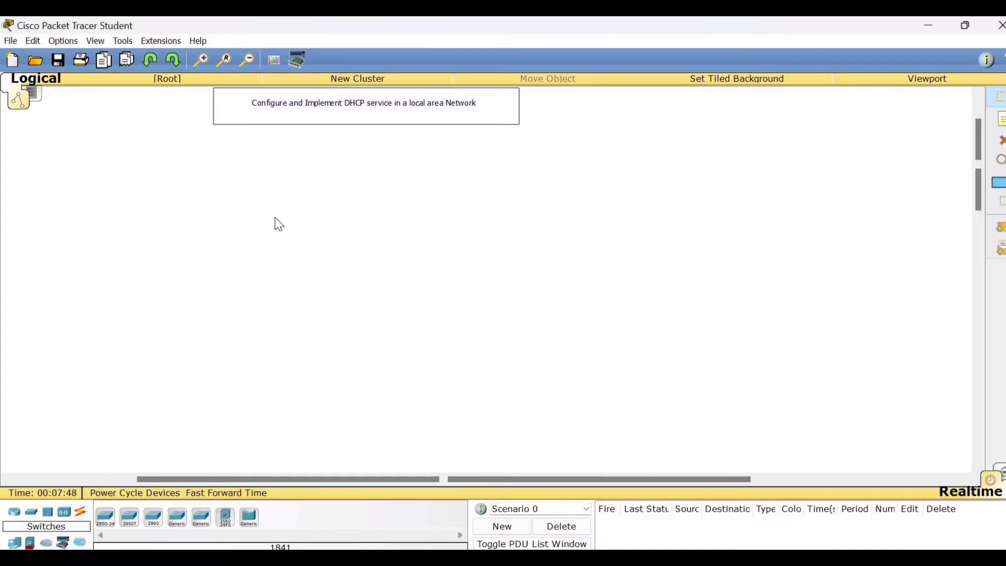
# Step: Place a 2950-24 switch on the workspace
pyautogui.click(296, 306)
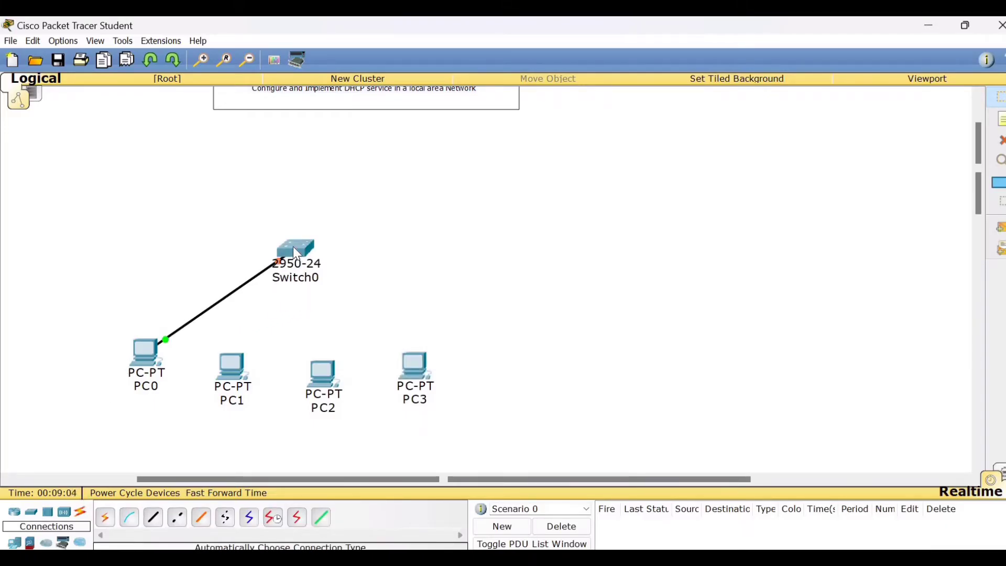
pyautogui.moveTo(165, 344)
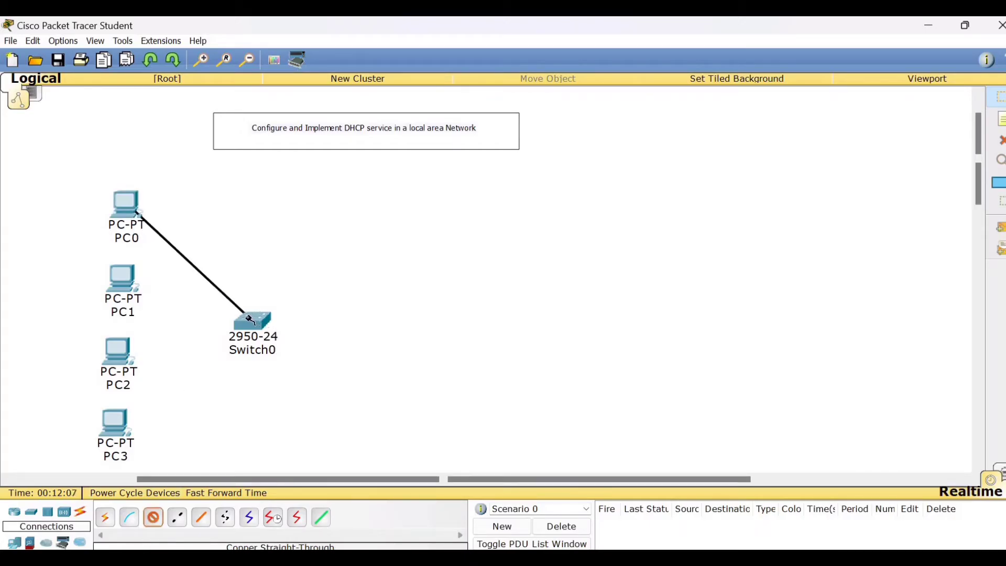
# Step: Land PC0's cable on Switch0 FastEthernet0/1 and start PC1's cable from its FastEthernet0
pyautogui.click(253, 321)
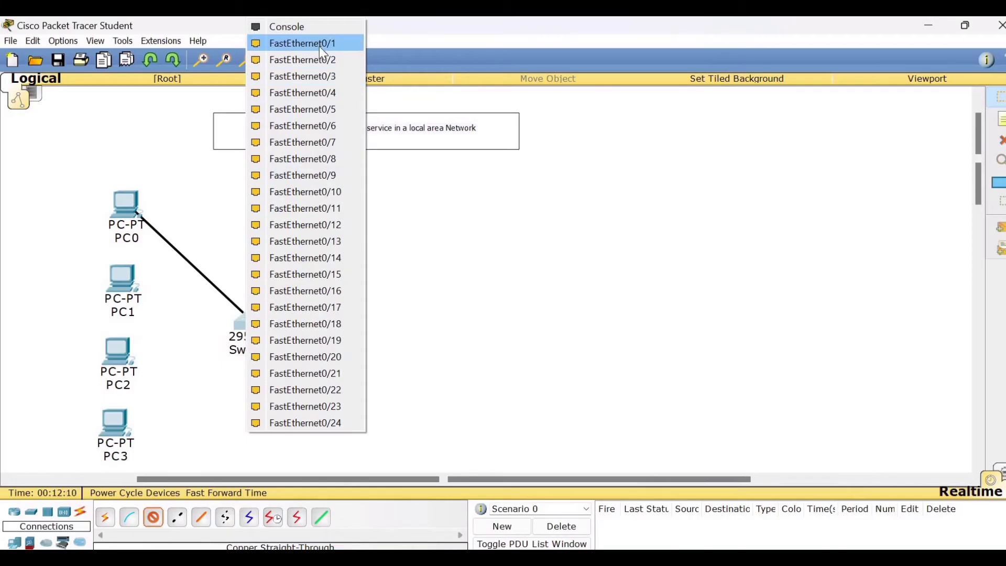
pyautogui.click(303, 43)
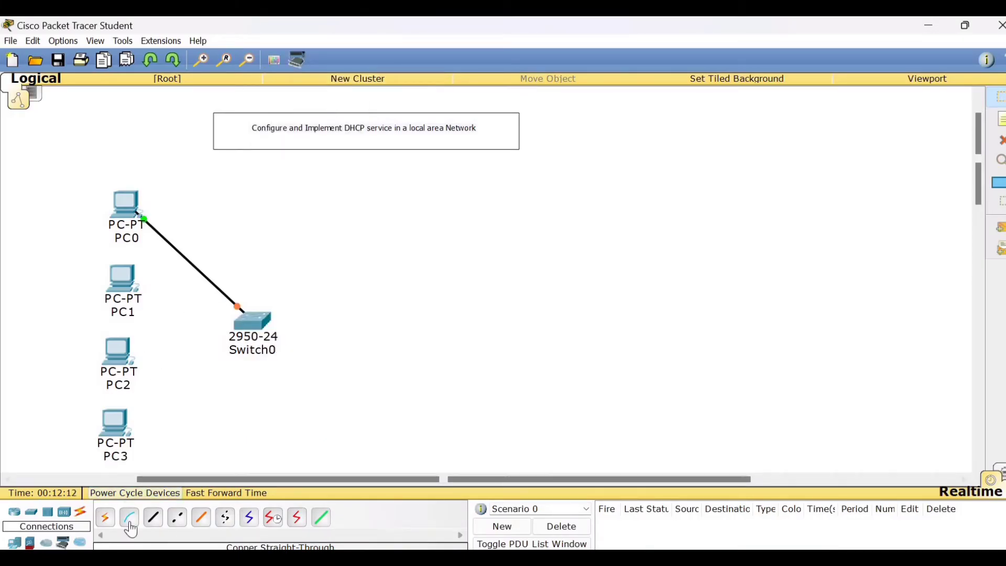
pyautogui.click(122, 282)
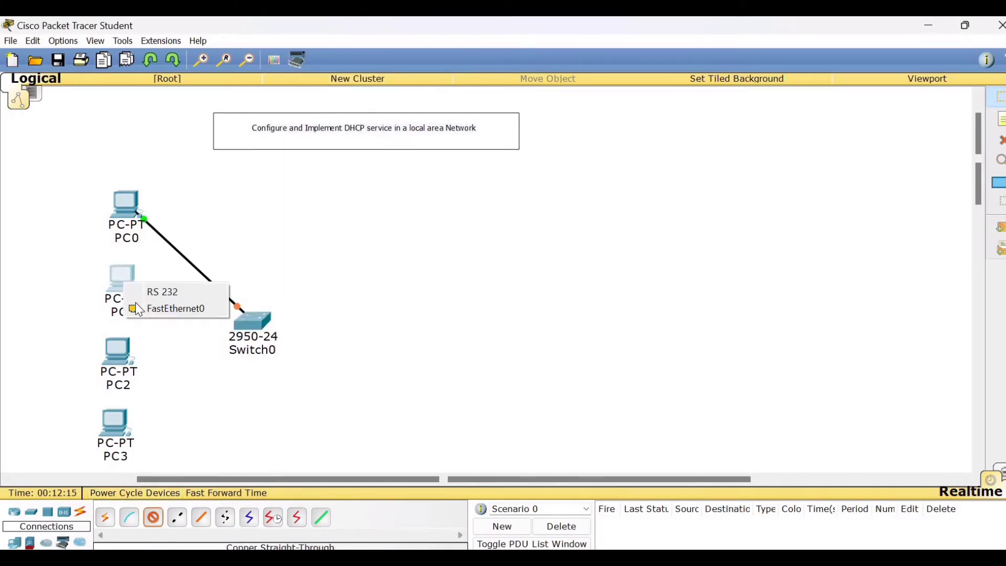
pyautogui.click(175, 308)
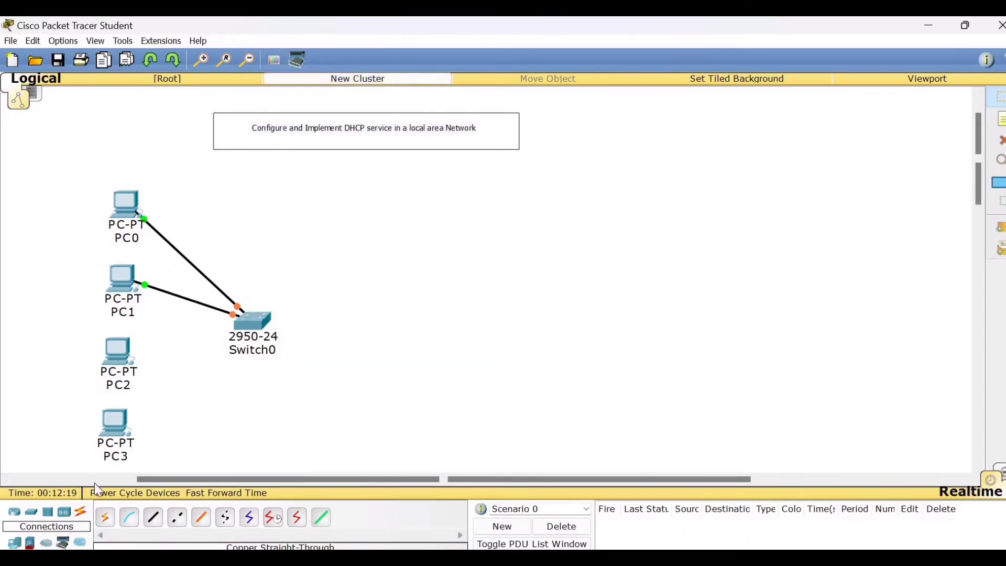
# Step: Cable PC2 and PC3 from FastEthernet0 to free Switch0 ports with straight-through copper
pyautogui.click(118, 348)
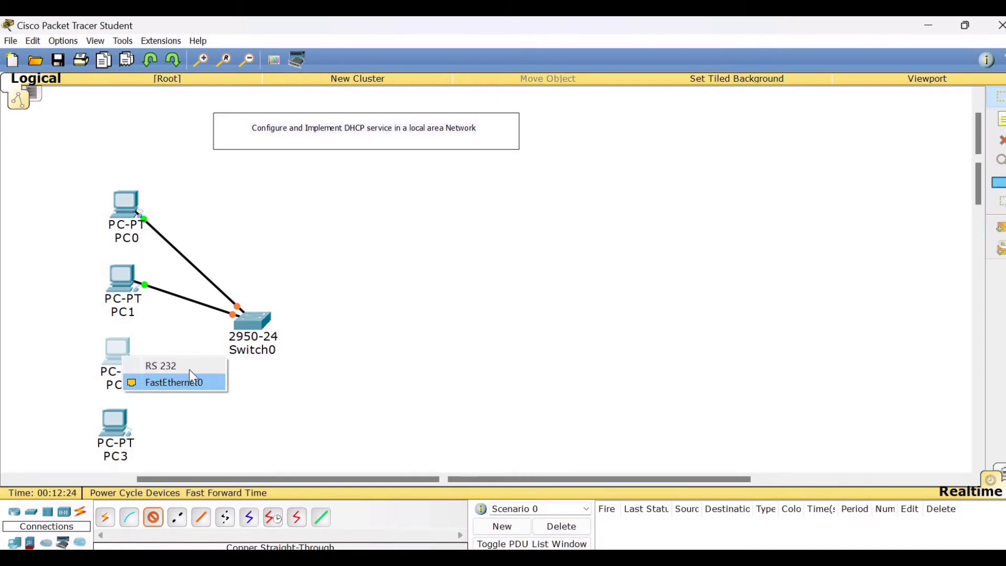
pyautogui.click(173, 381)
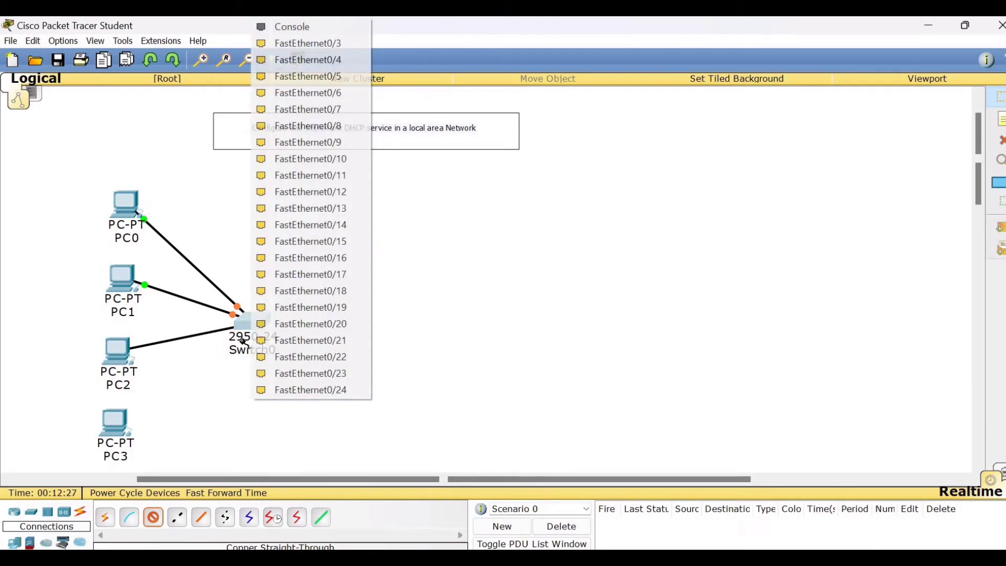
pyautogui.click(308, 75)
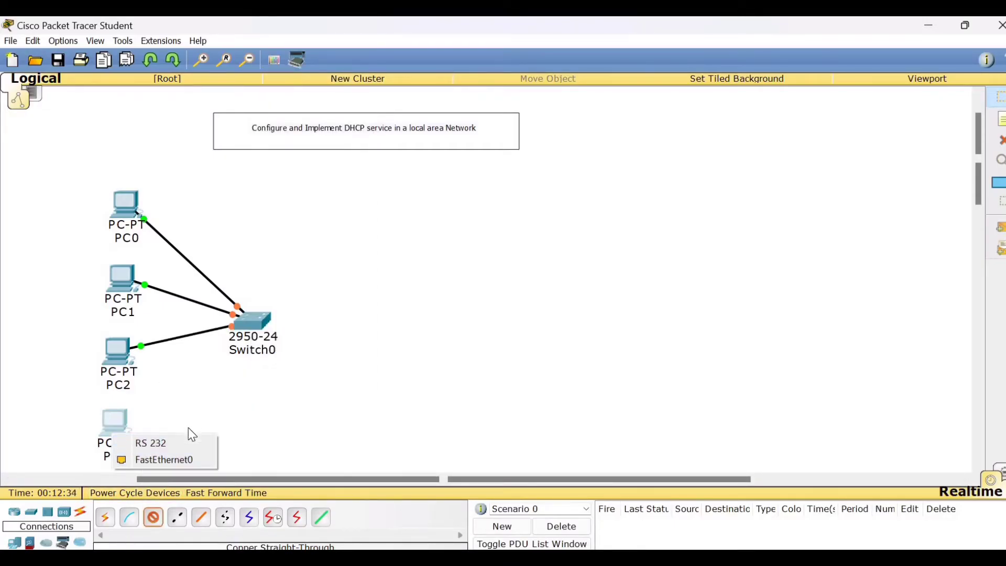
pyautogui.click(163, 459)
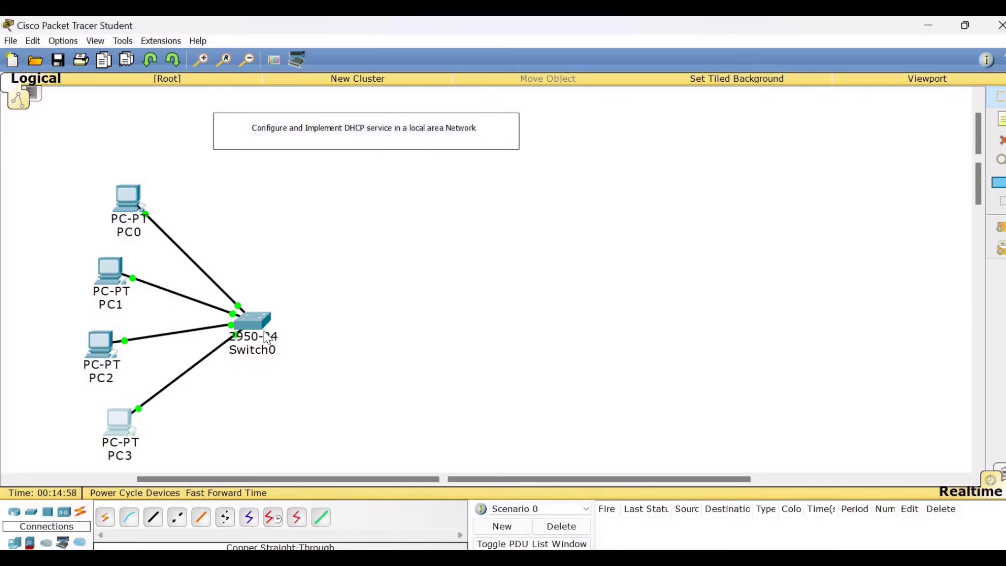
pyautogui.moveTo(216, 230)
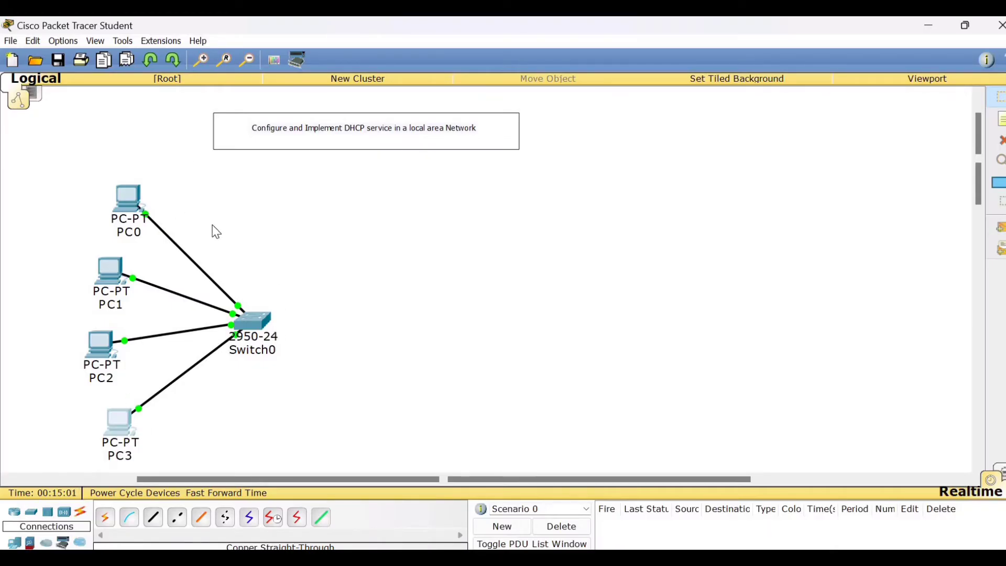
pyautogui.moveTo(344, 135)
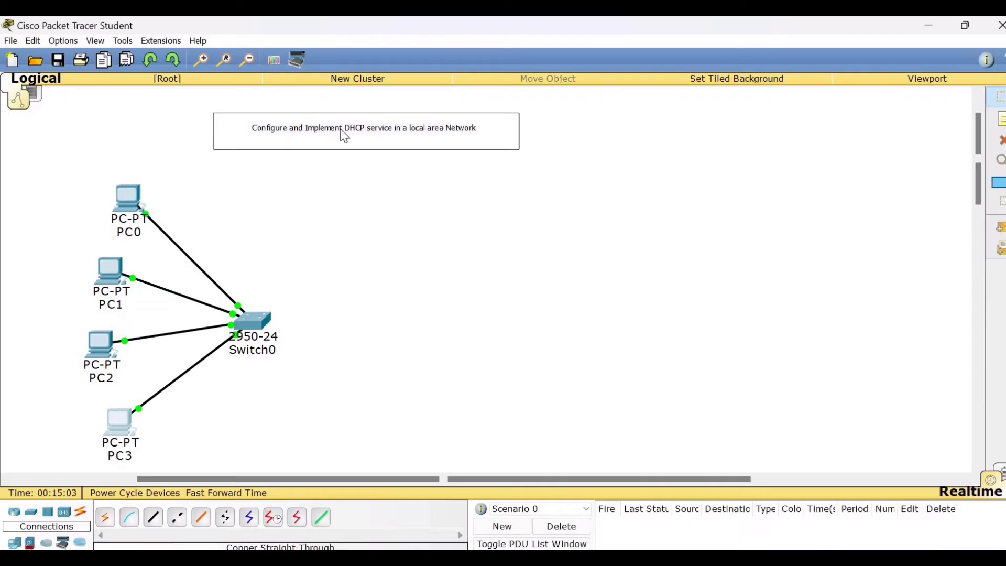
pyautogui.moveTo(323, 154)
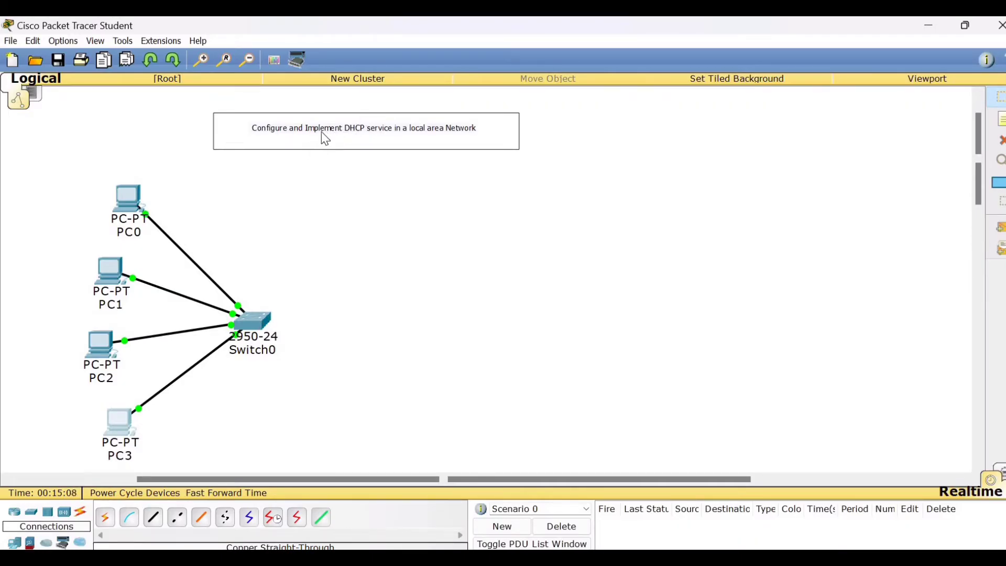
pyautogui.moveTo(339, 142)
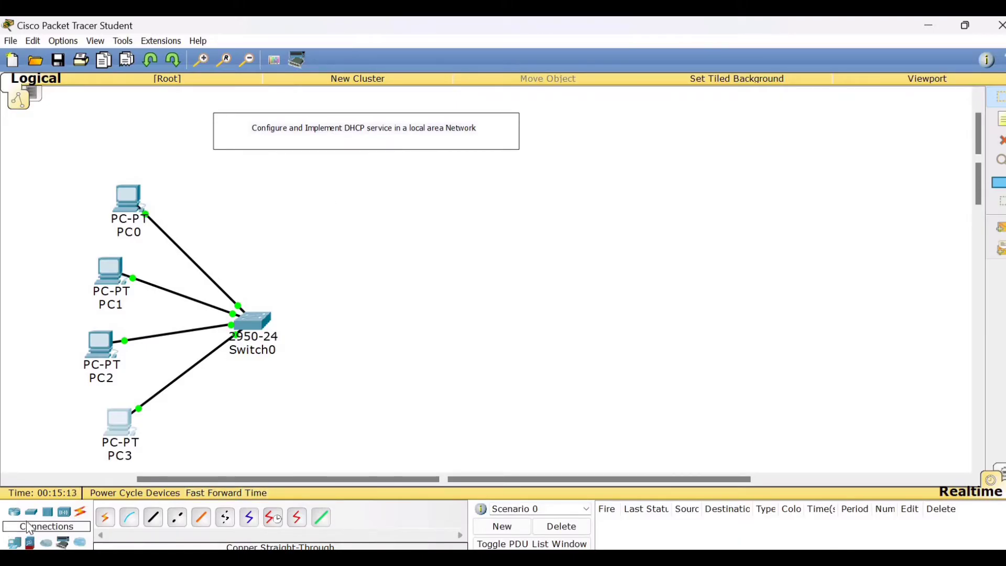
# Step: Add a Server-PT and start an automatically-typed link from Switch0 toward Server0
pyautogui.click(29, 512)
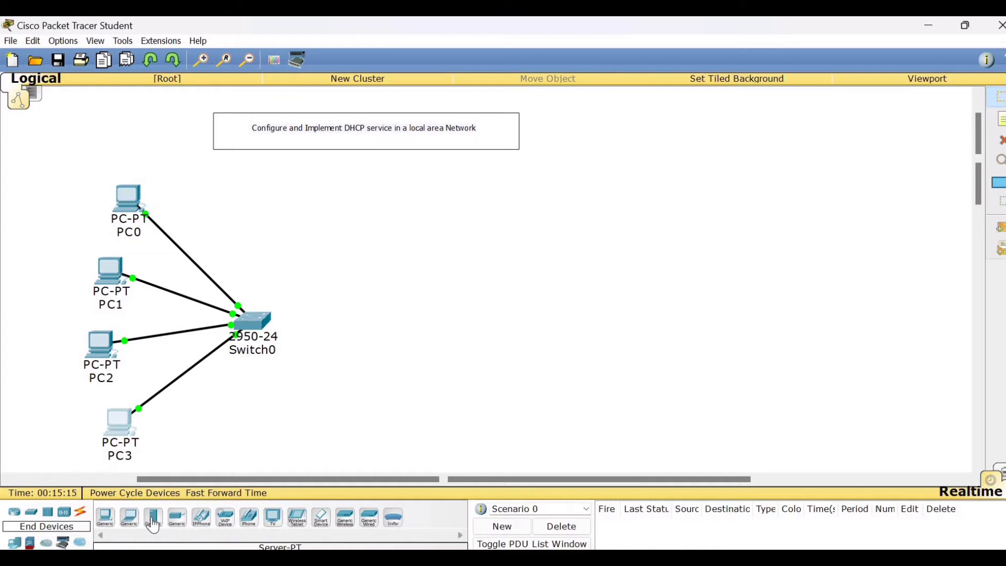
pyautogui.click(420, 314)
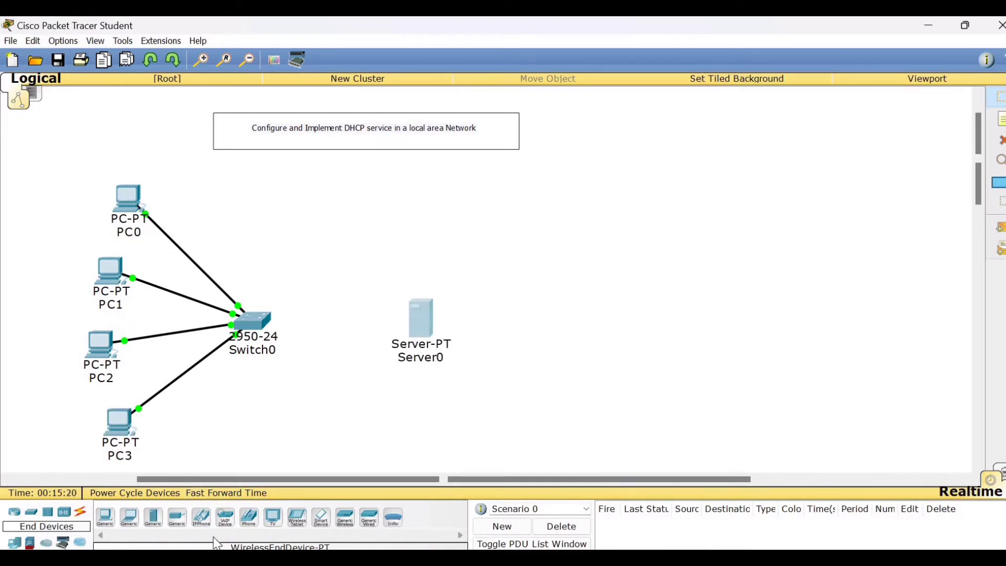
pyautogui.click(14, 511)
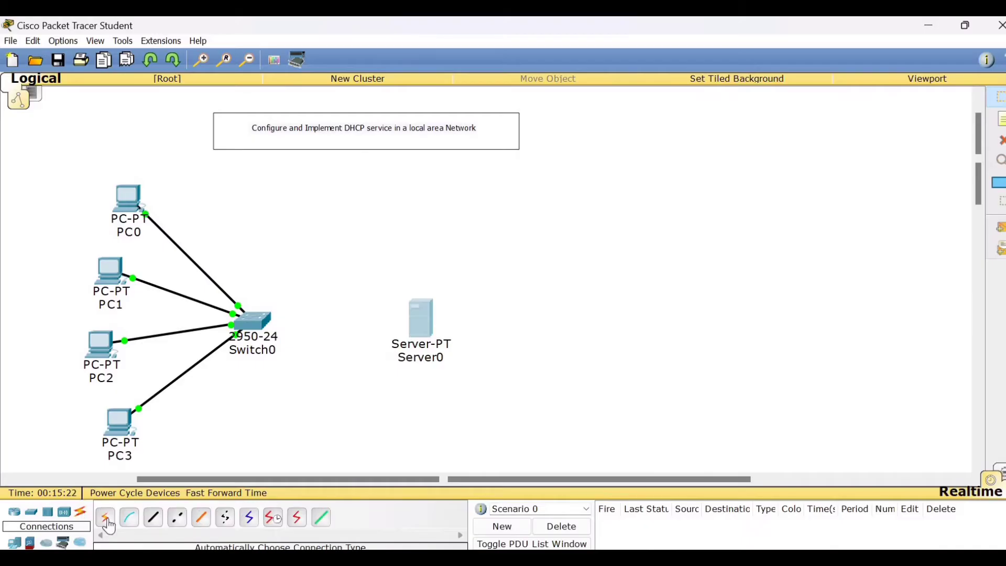
pyautogui.click(105, 517)
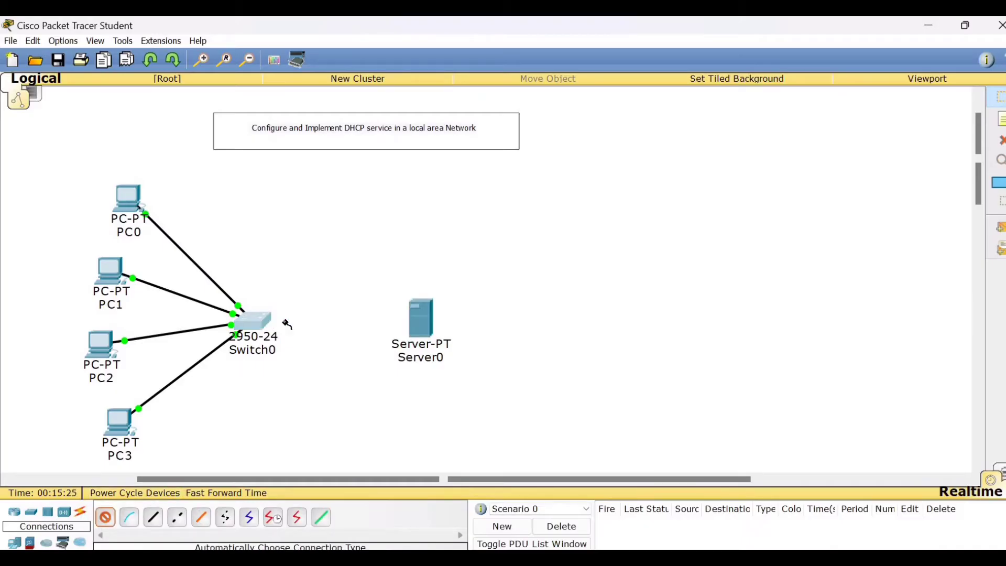
pyautogui.click(420, 318)
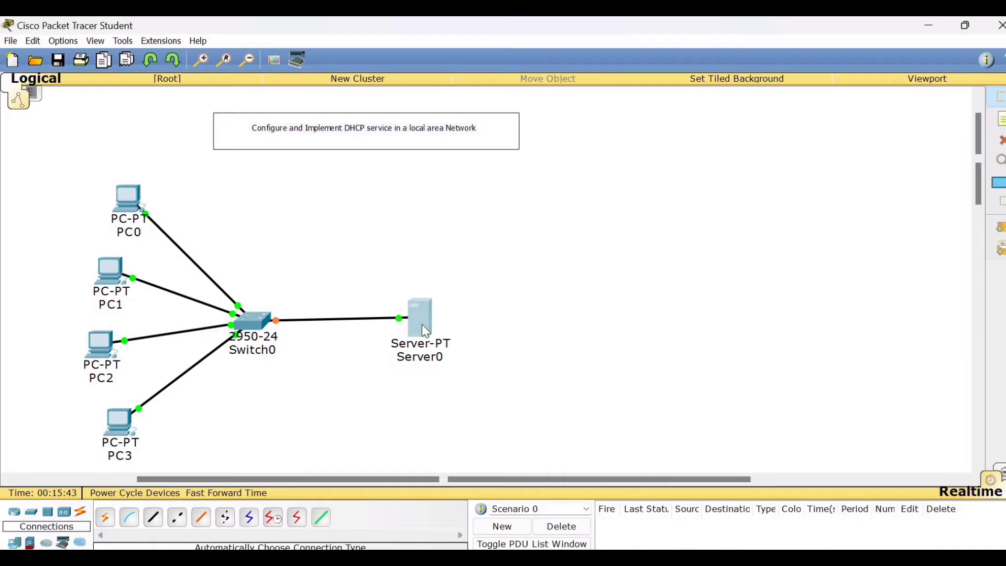
pyautogui.moveTo(350, 204)
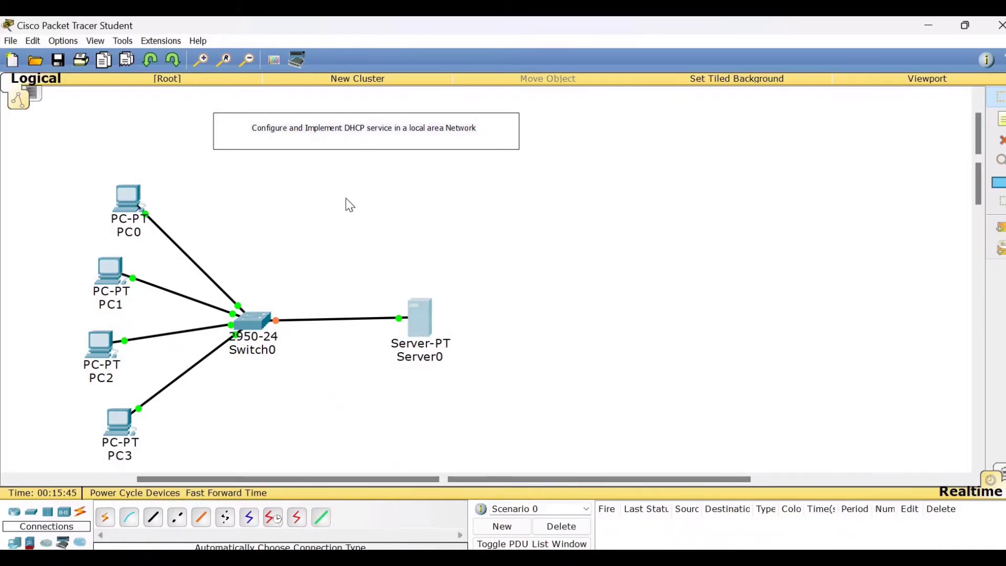
pyautogui.moveTo(360, 148)
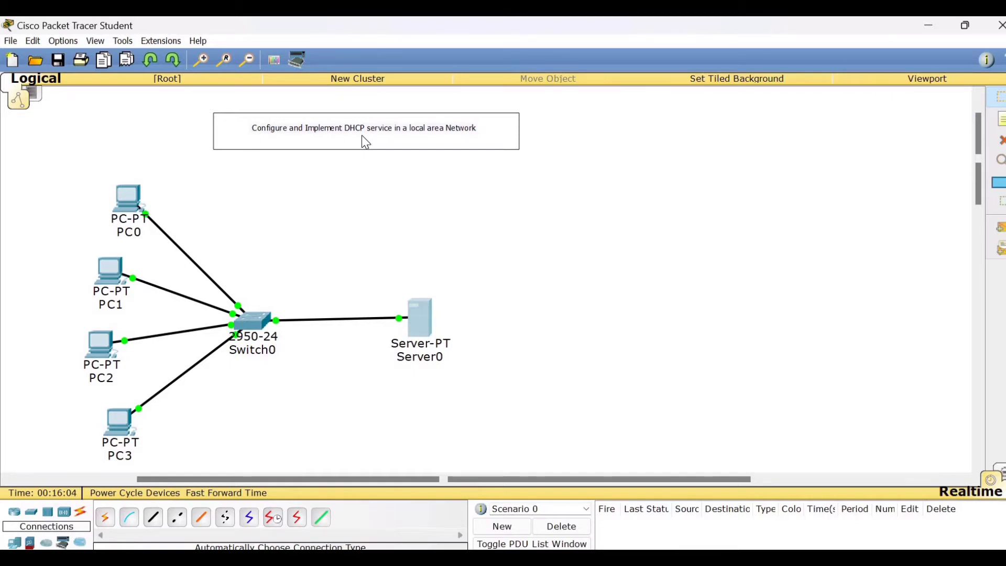
pyautogui.moveTo(109, 256)
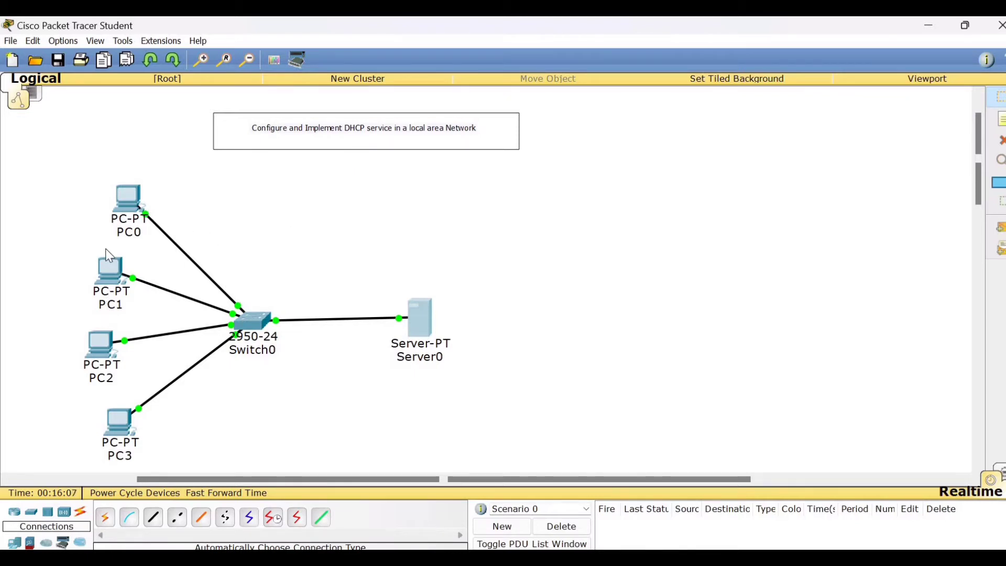
pyautogui.moveTo(140, 426)
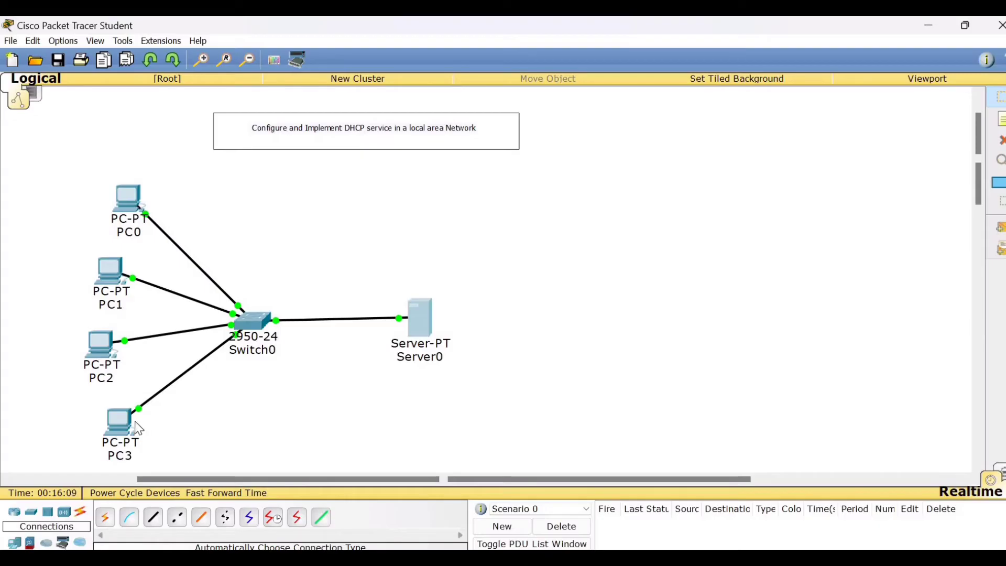
pyautogui.moveTo(105, 222)
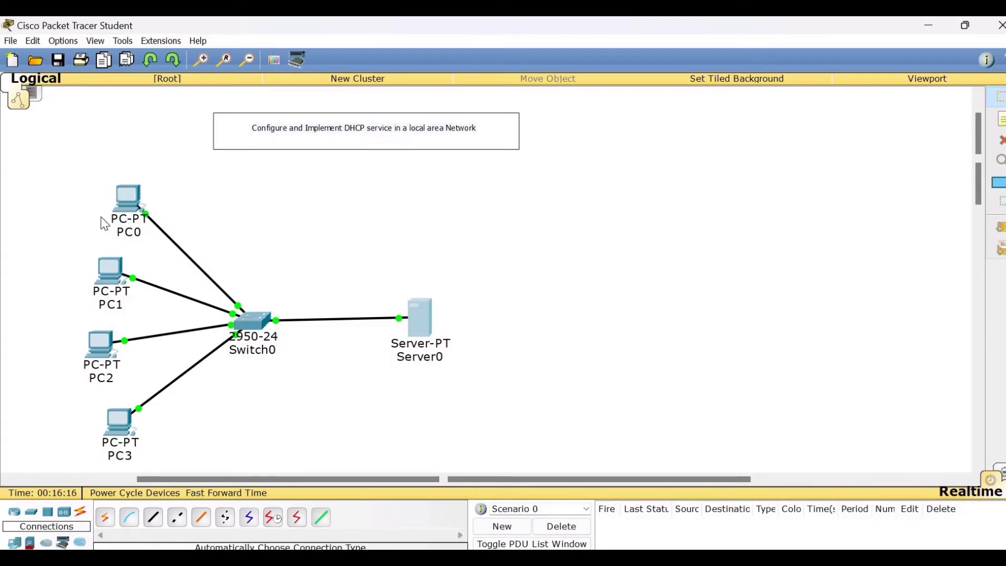
pyautogui.moveTo(121, 214)
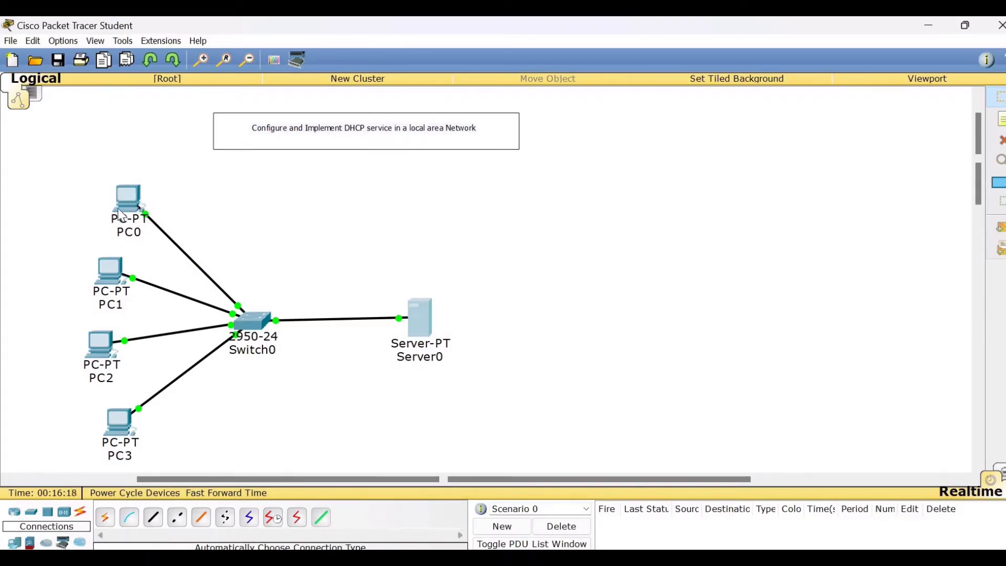
pyautogui.moveTo(158, 206)
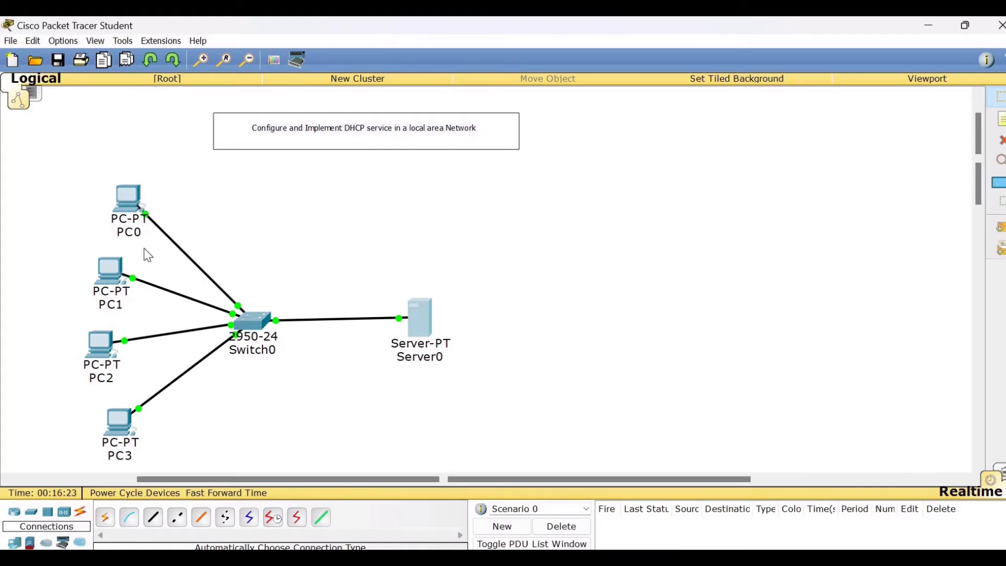
pyautogui.moveTo(205, 227)
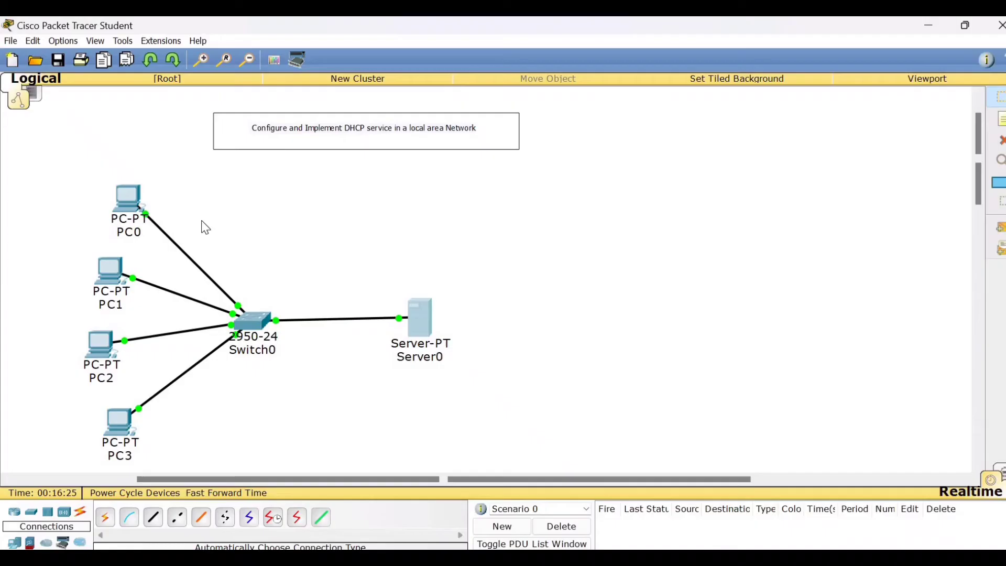
pyautogui.moveTo(187, 308)
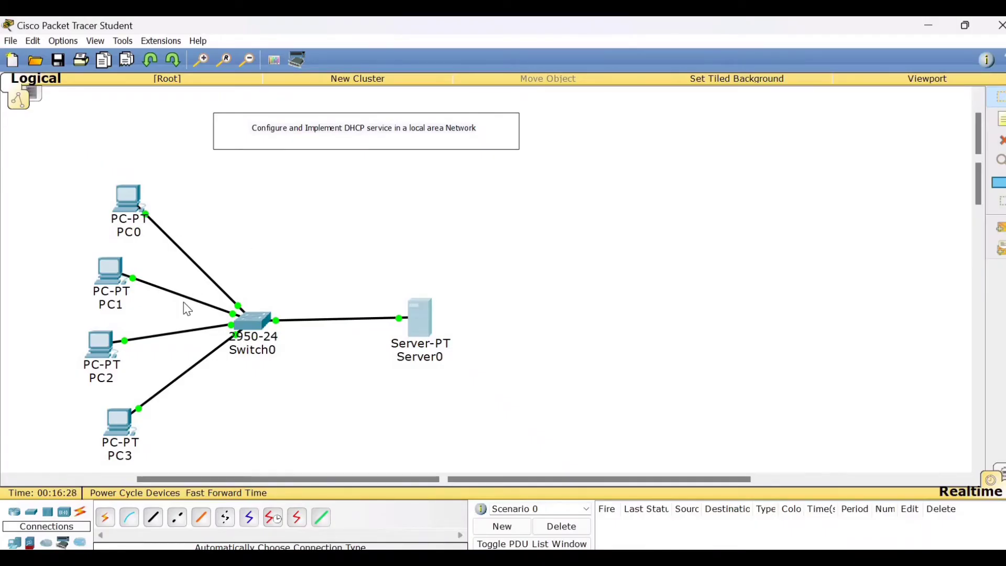
pyautogui.moveTo(287, 333)
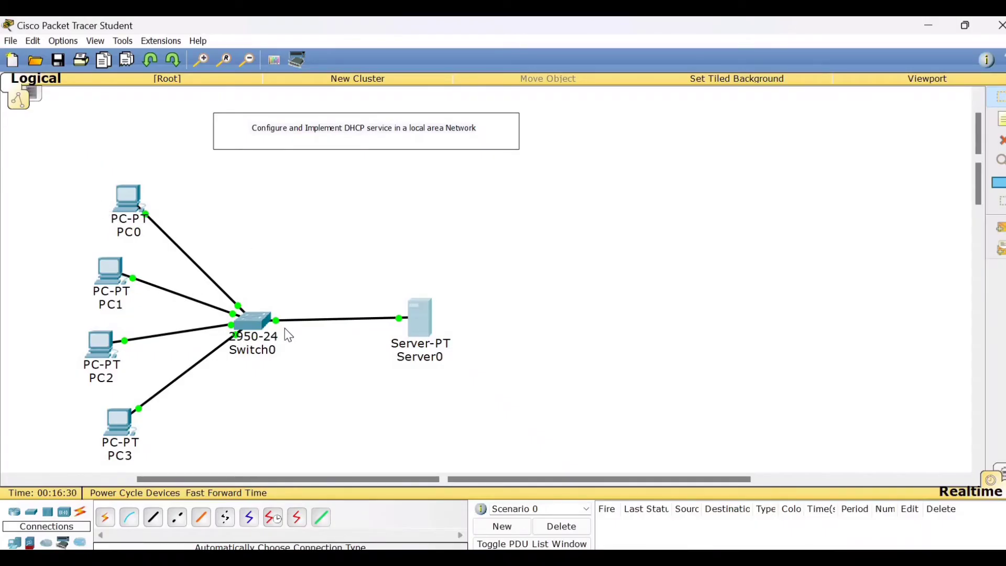
pyautogui.moveTo(182, 328)
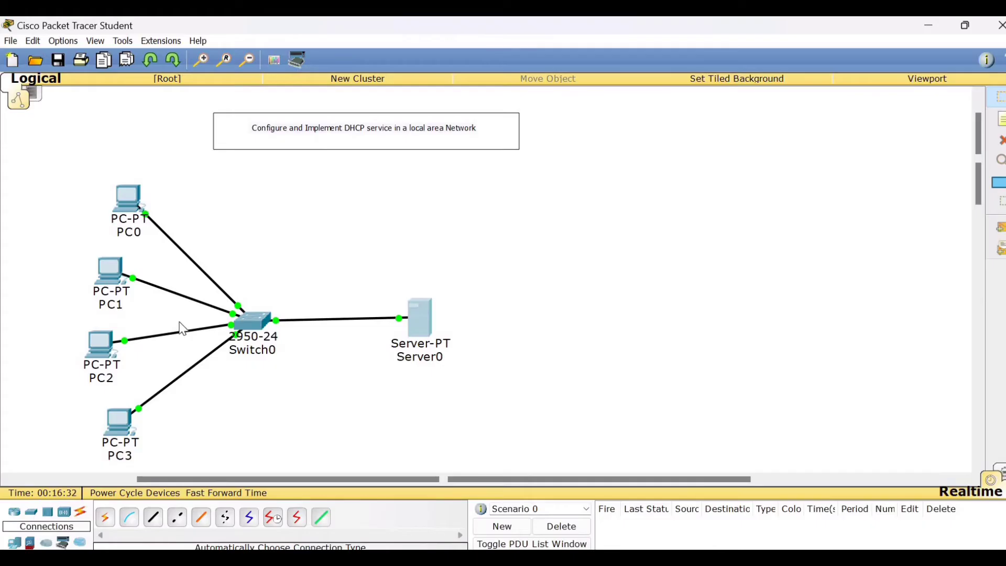
pyautogui.moveTo(109, 256)
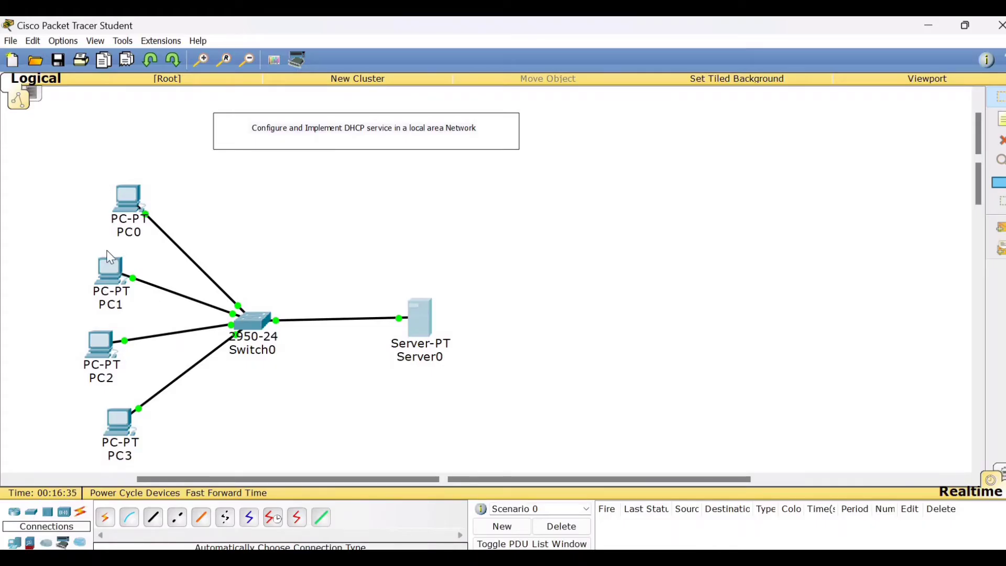
pyautogui.moveTo(113, 320)
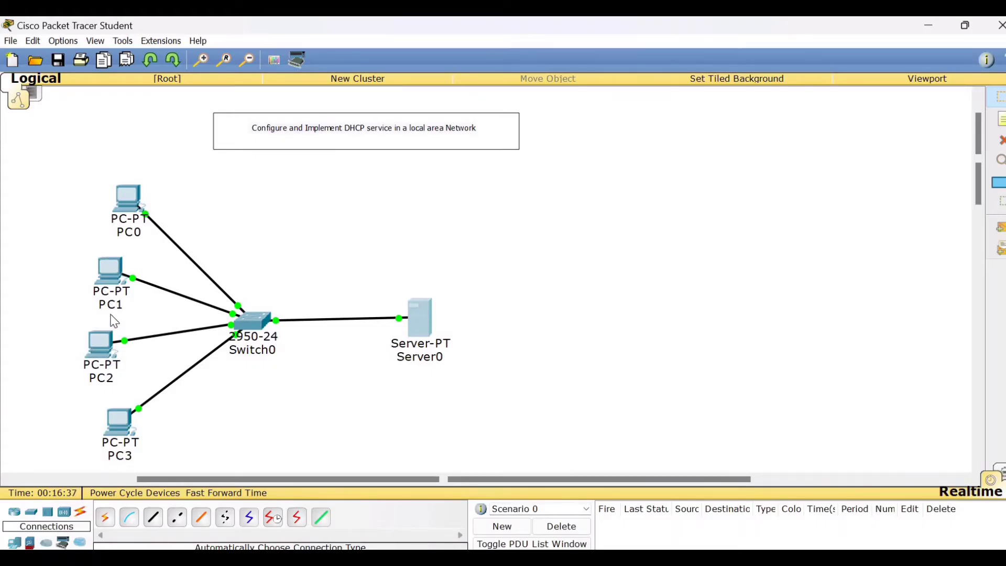
pyautogui.moveTo(197, 396)
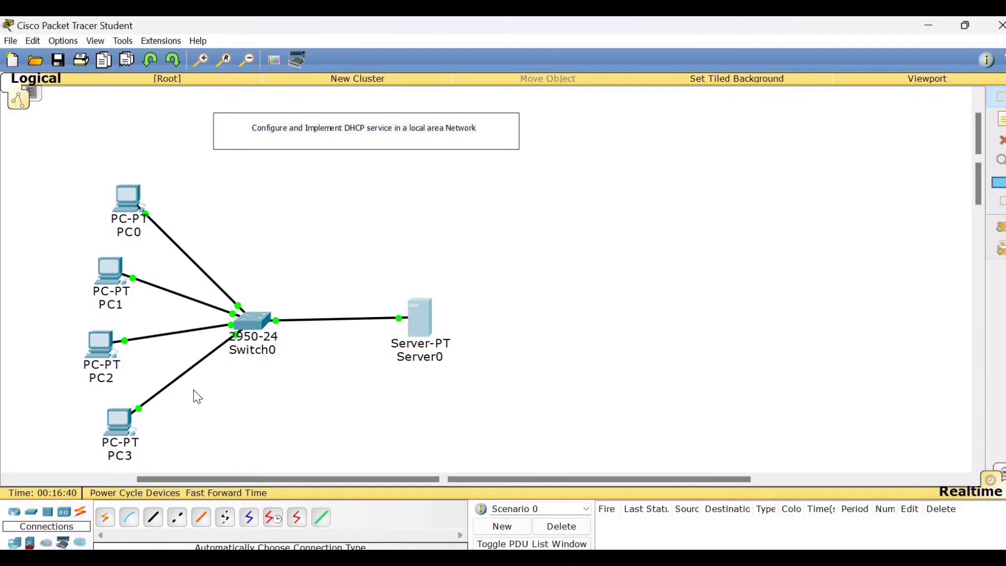
pyautogui.moveTo(206, 386)
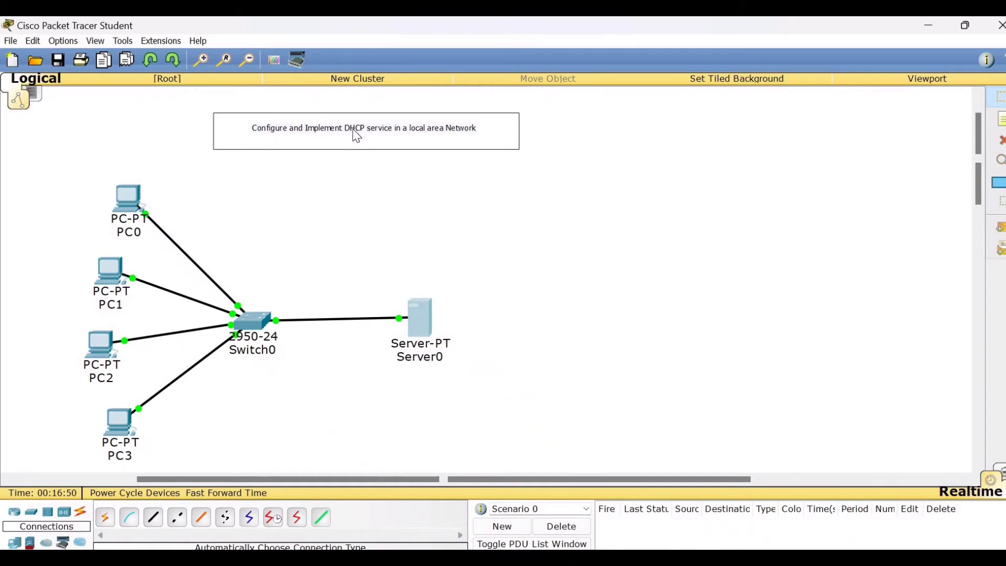
pyautogui.moveTo(339, 117)
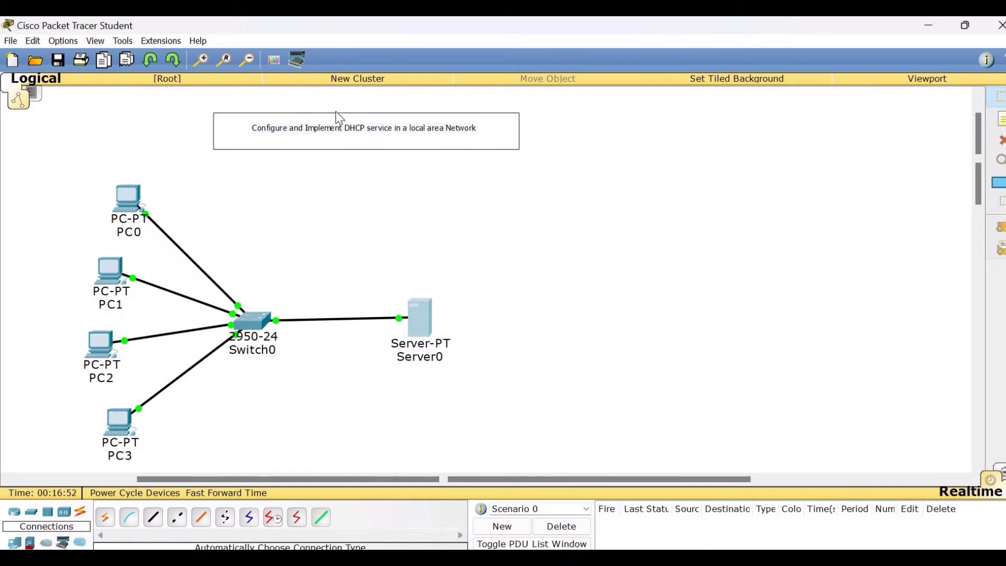
pyautogui.moveTo(141, 443)
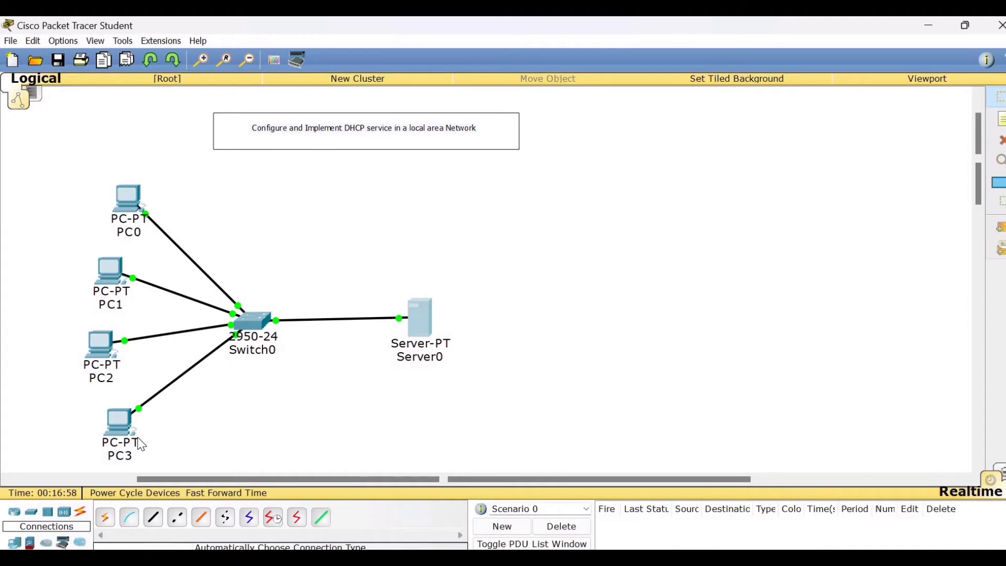
pyautogui.moveTo(109, 242)
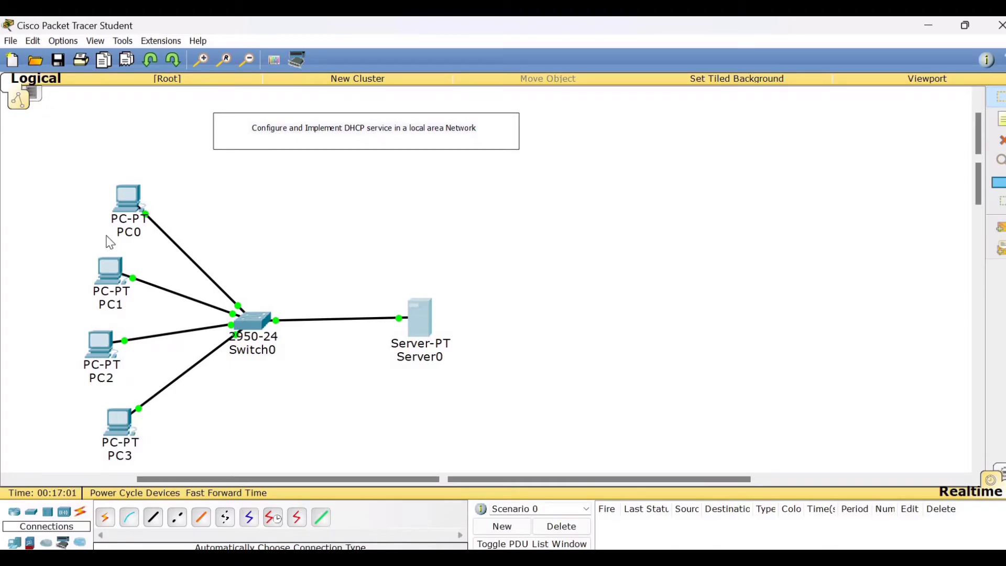
pyautogui.moveTo(119, 217)
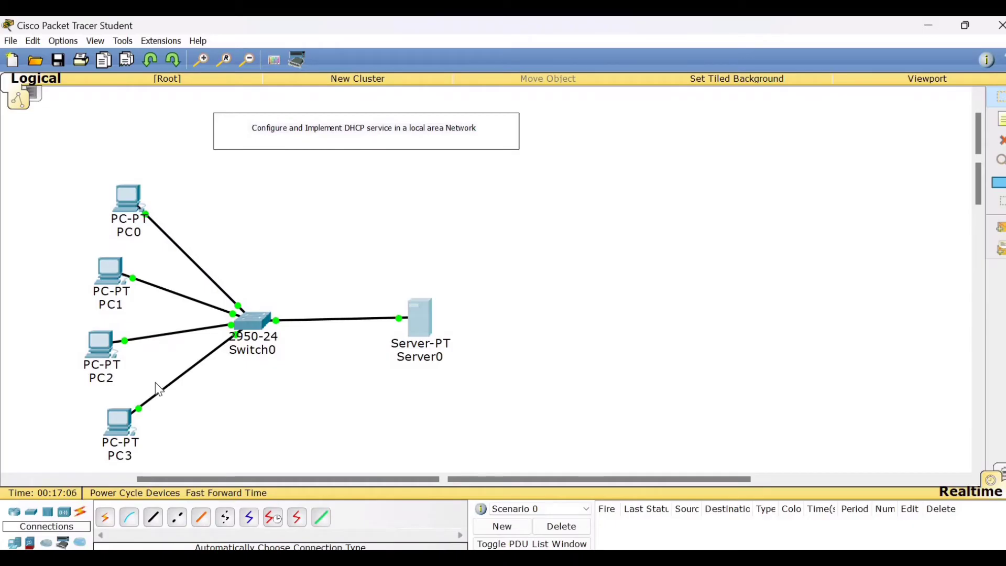
pyautogui.moveTo(356, 136)
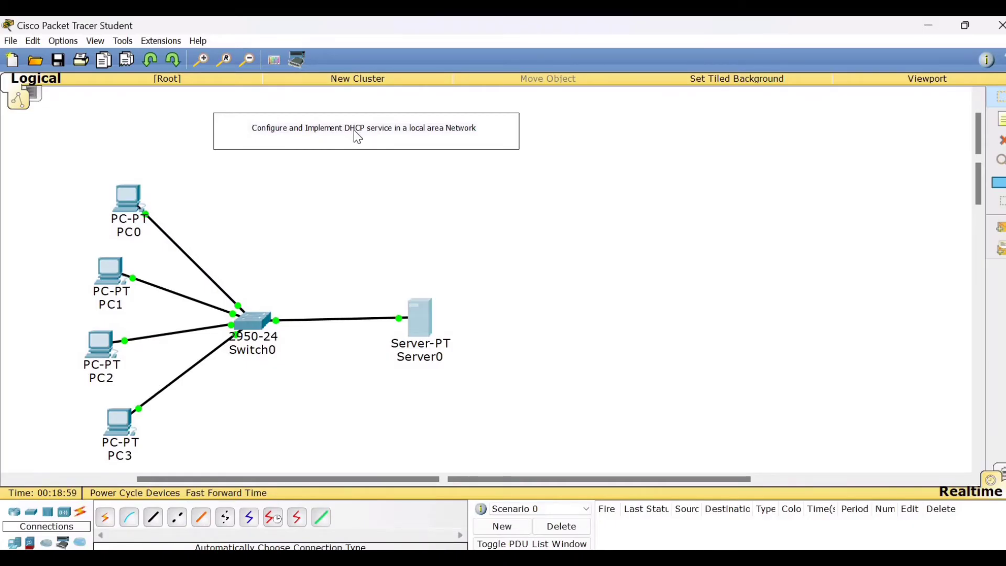
pyautogui.moveTo(442, 326)
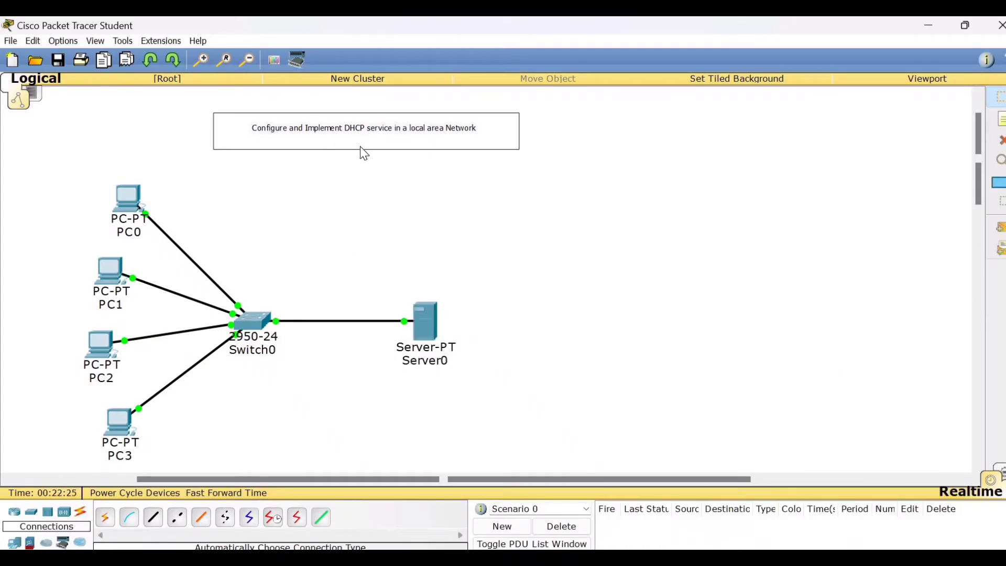
pyautogui.moveTo(426, 324)
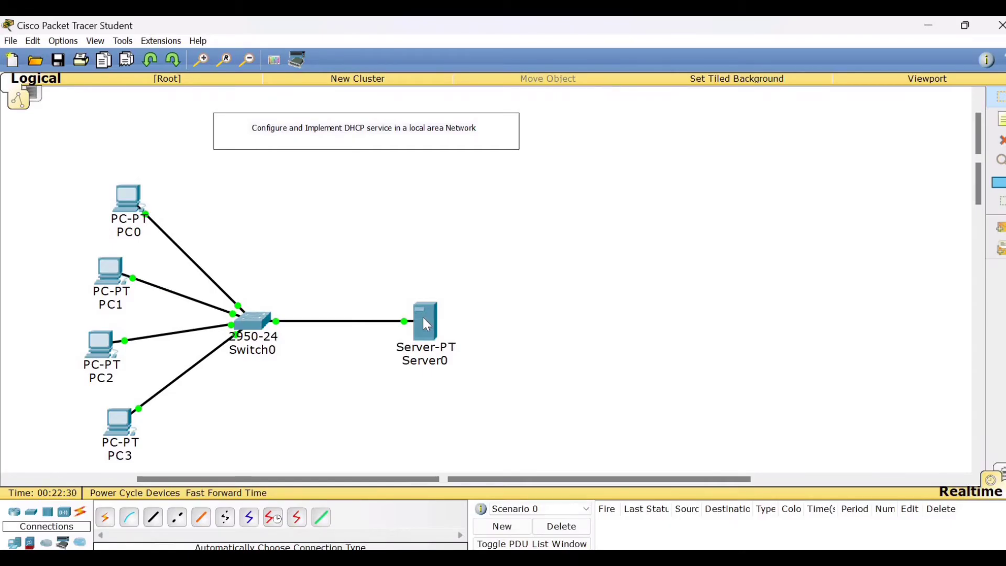
pyautogui.moveTo(544, 352)
pyautogui.write('1')
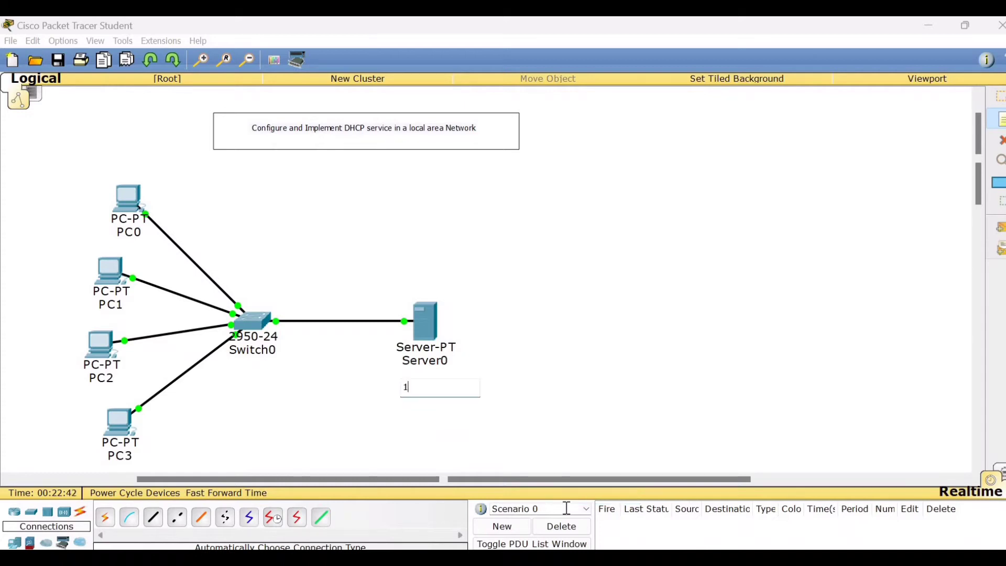
pyautogui.write('92')
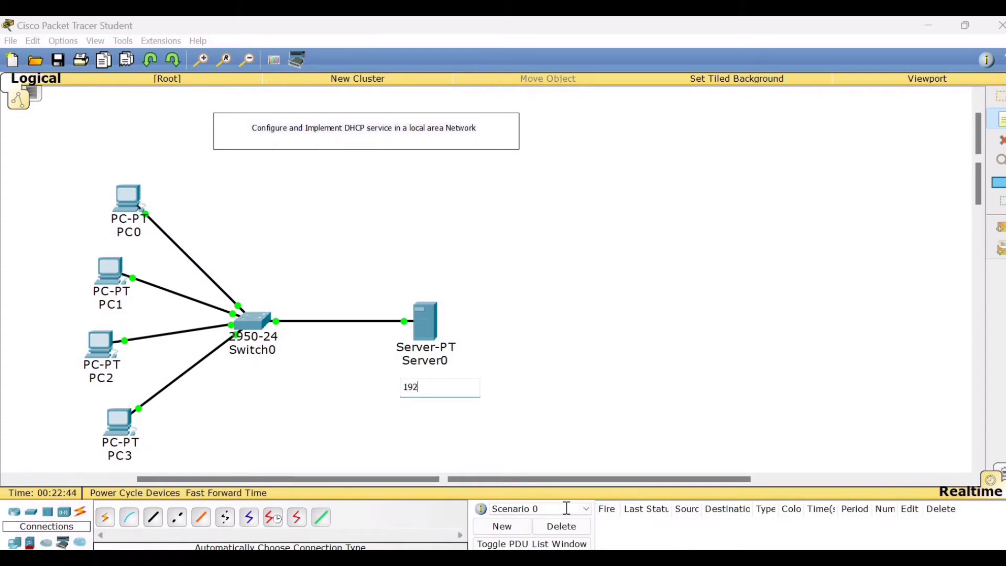
pyautogui.write('.1')
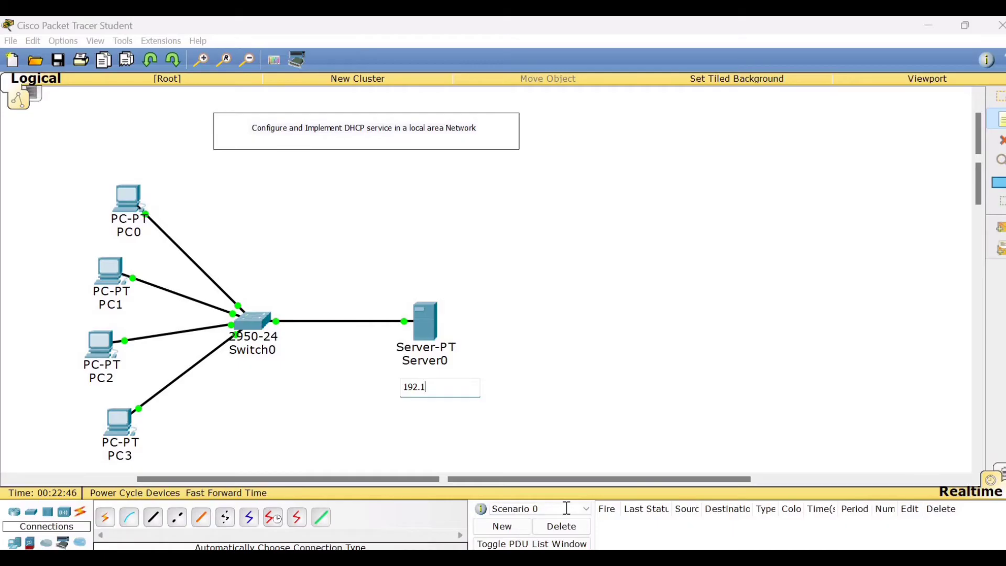
pyautogui.write('68.')
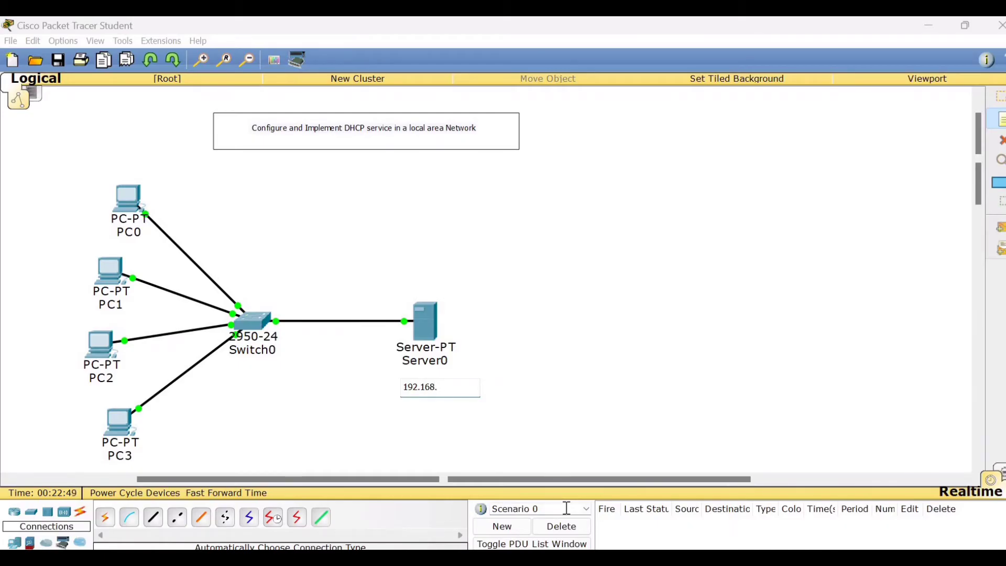
pyautogui.write('16.5')
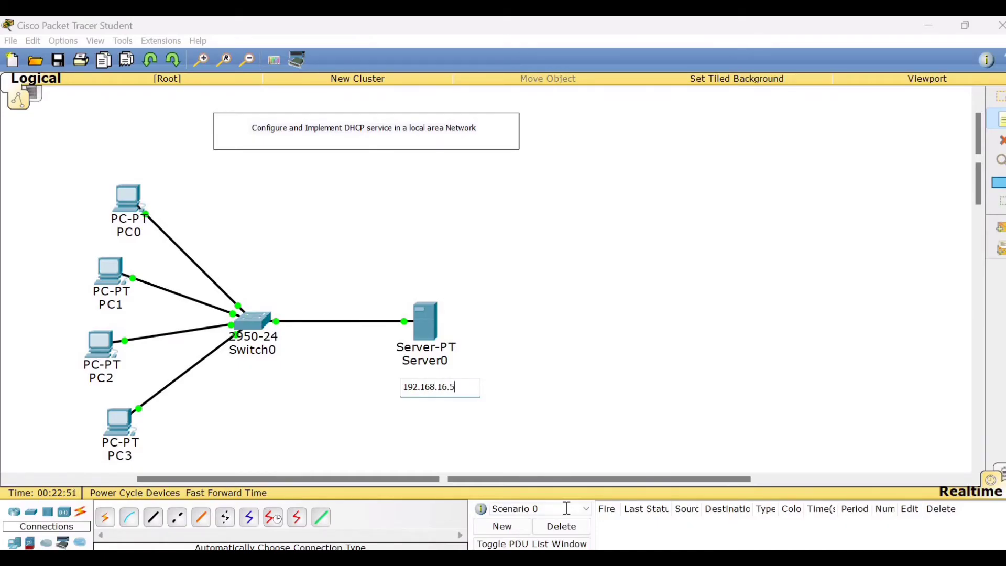
pyautogui.write('0')
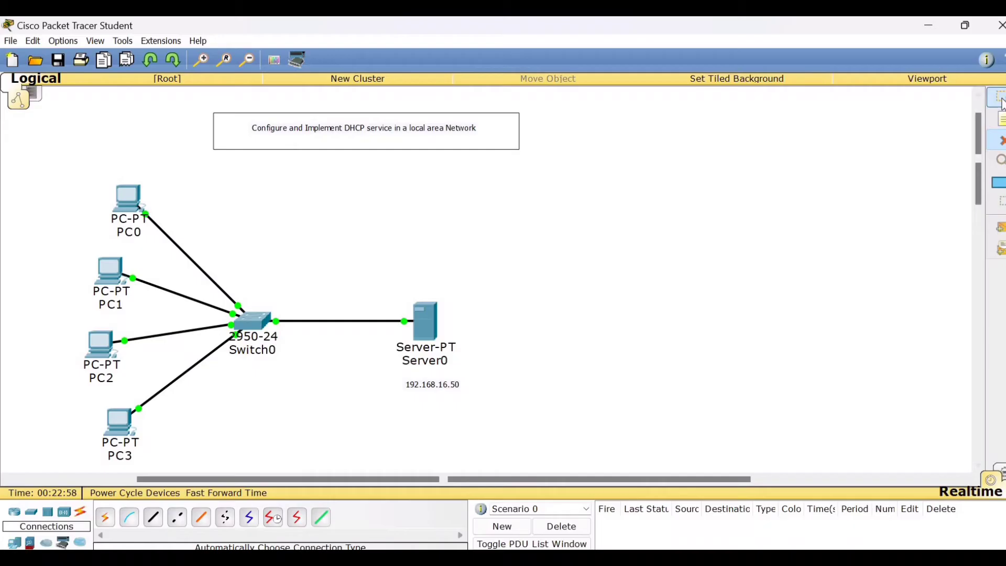
# Step: Bring up Server0's IP Configuration and choose static IPv4 addressing
pyautogui.doubleClick(424, 320)
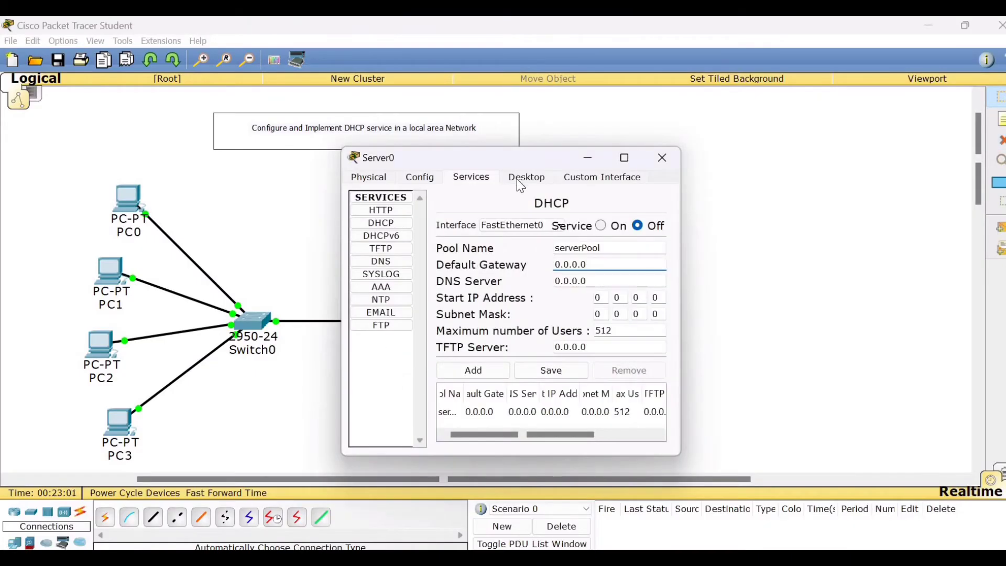
pyautogui.click(525, 176)
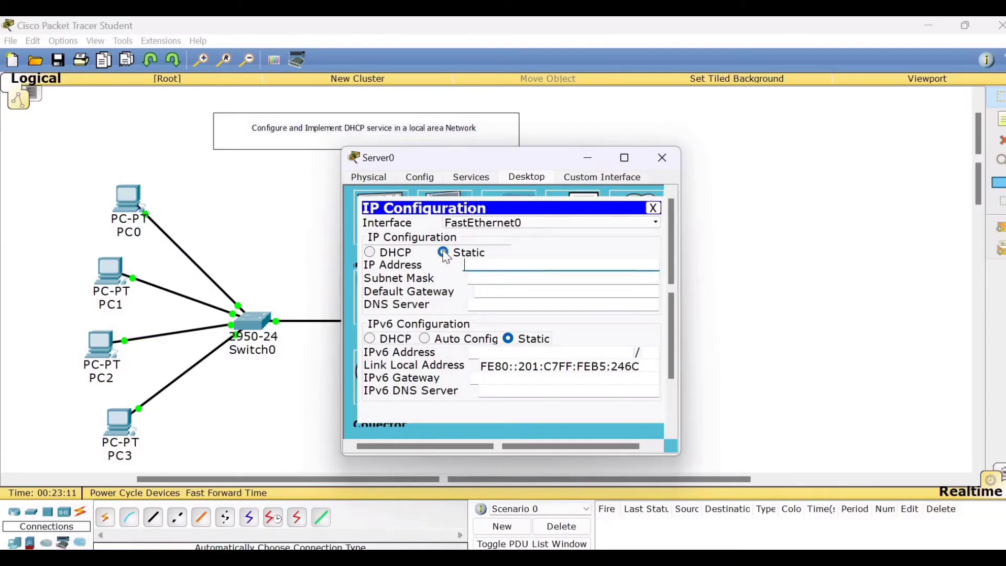
pyautogui.click(442, 253)
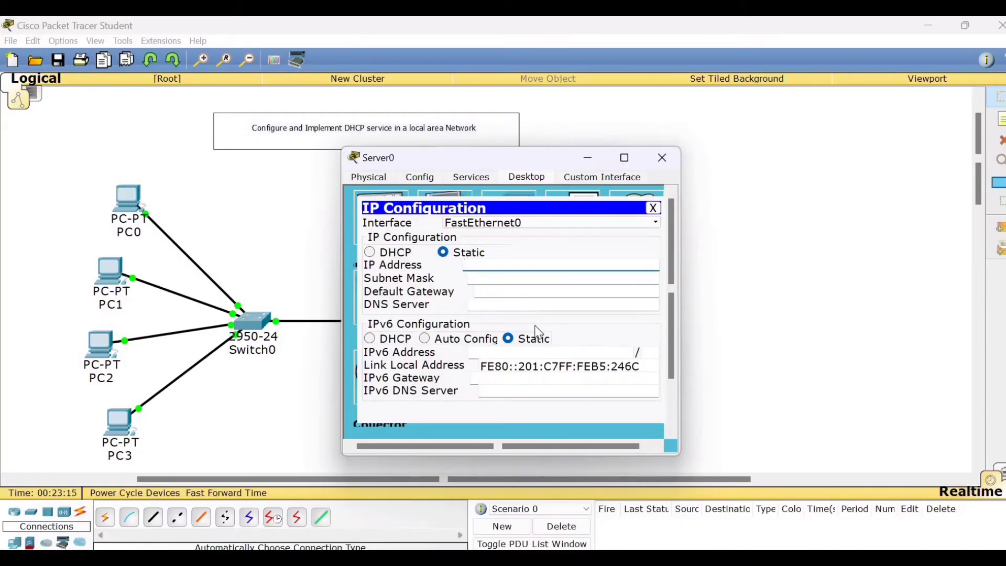
# Step: Enter static address 192.168.16.50 with mask 255.255.255.0 for Server0
pyautogui.write('192')
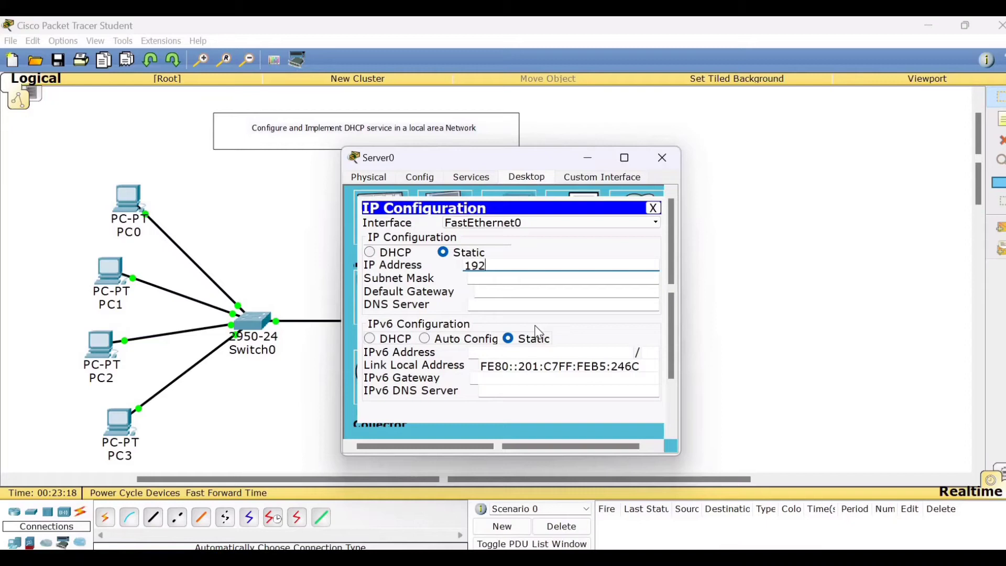
pyautogui.write('.1')
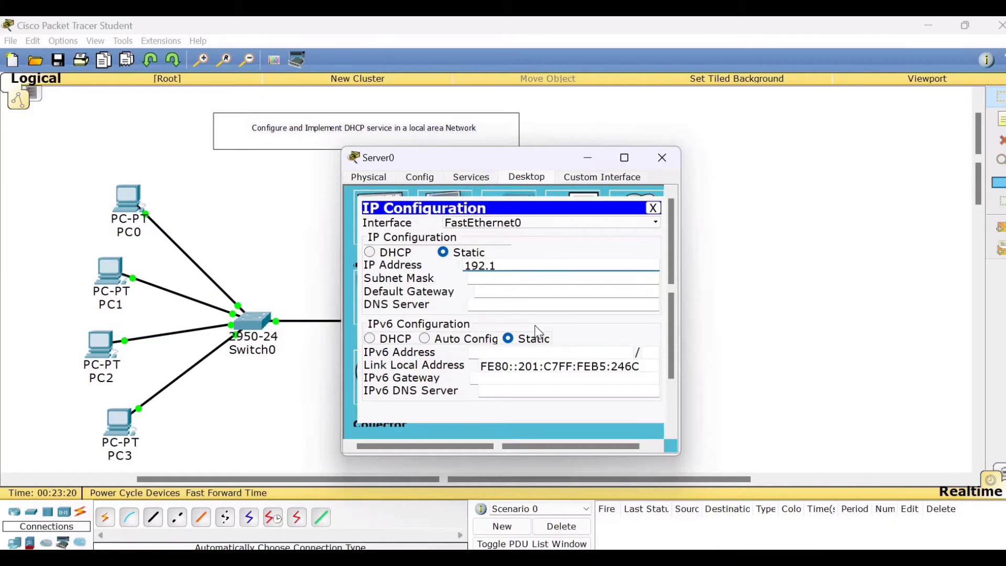
pyautogui.write('68.')
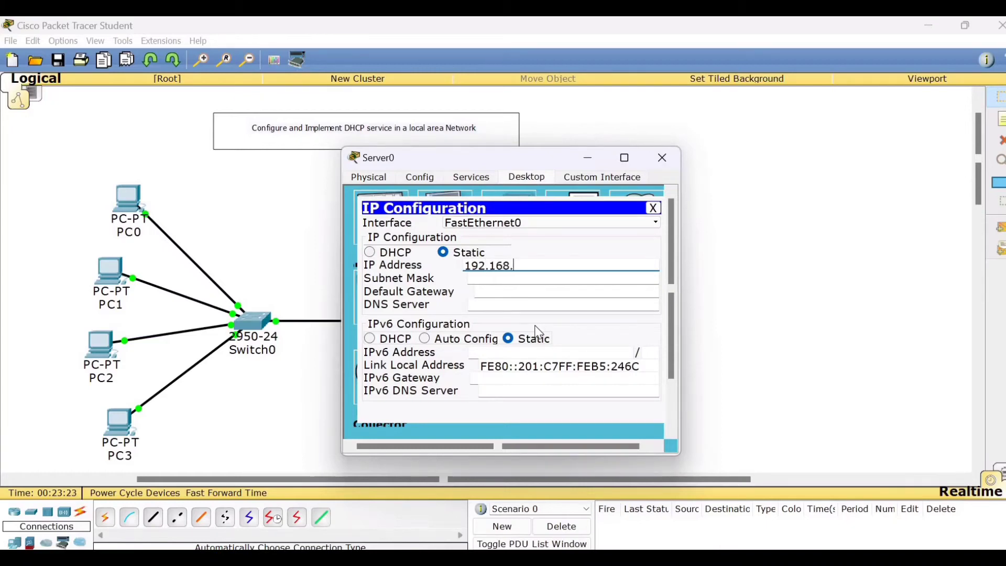
pyautogui.write('1')
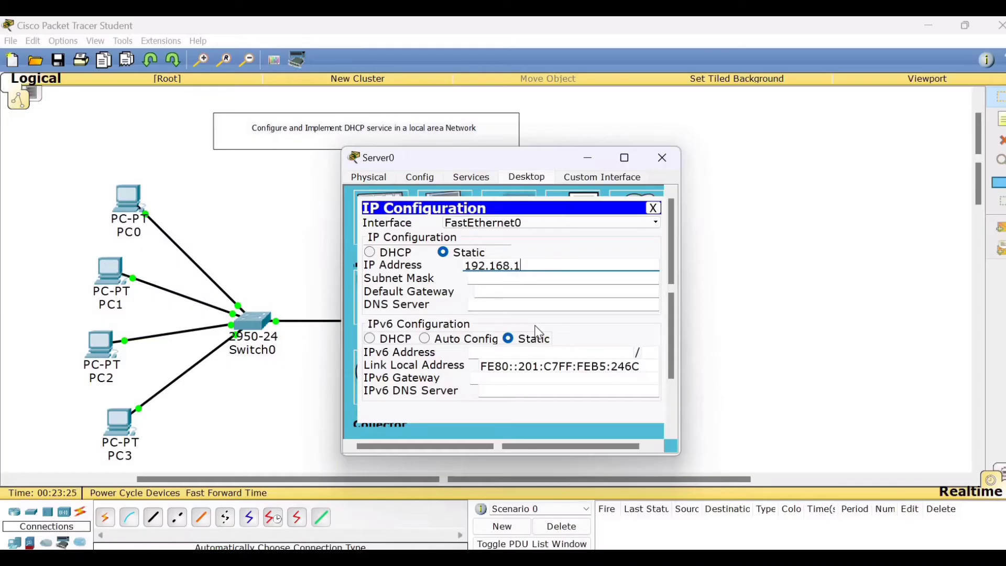
pyautogui.write('6.5')
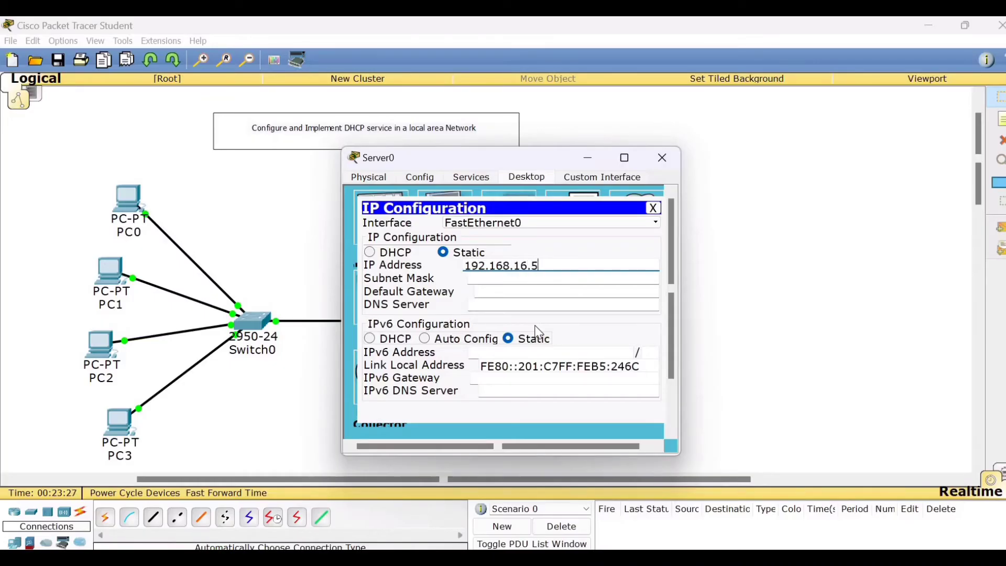
pyautogui.write('0')
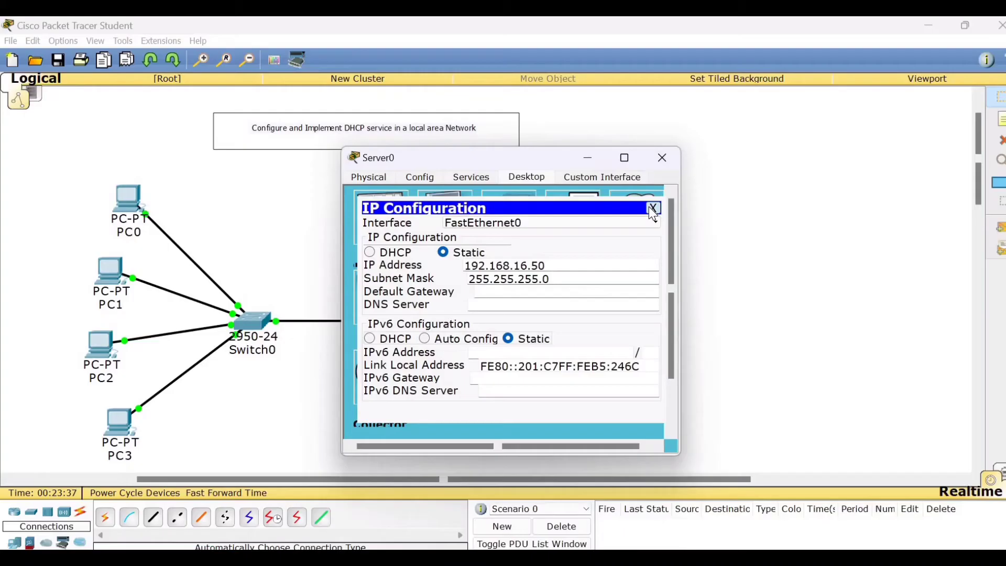
pyautogui.click(652, 208)
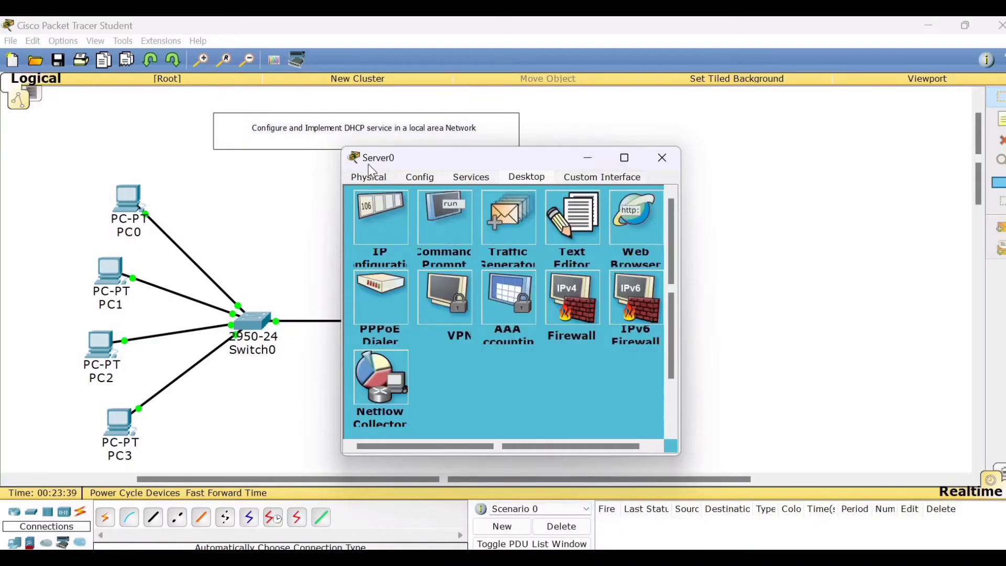
# Step: Set Server0's DHCP serverPool to start at 192.168.16.60, mask 255.255.255.0, 196 maximum users
pyautogui.click(471, 177)
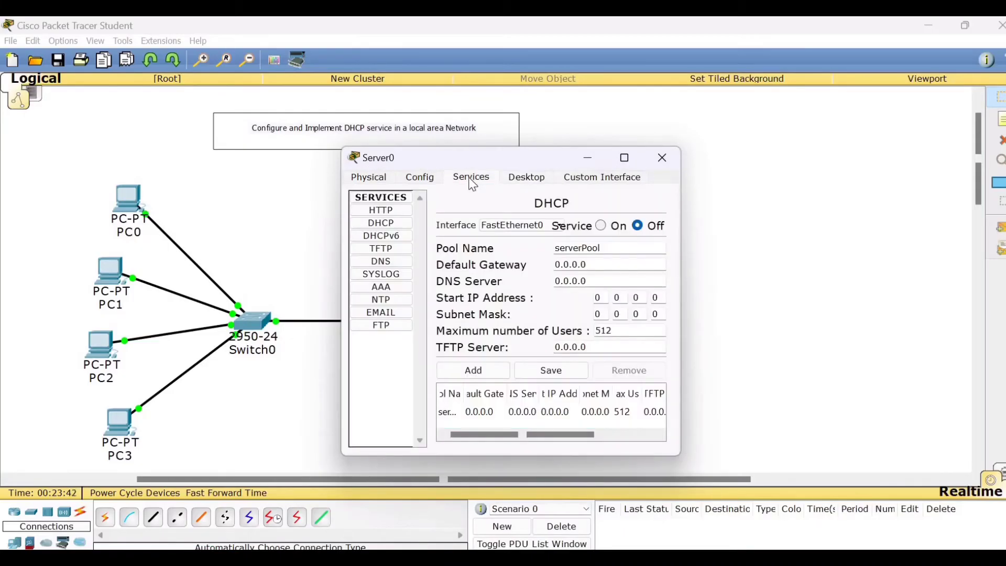
pyautogui.click(380, 222)
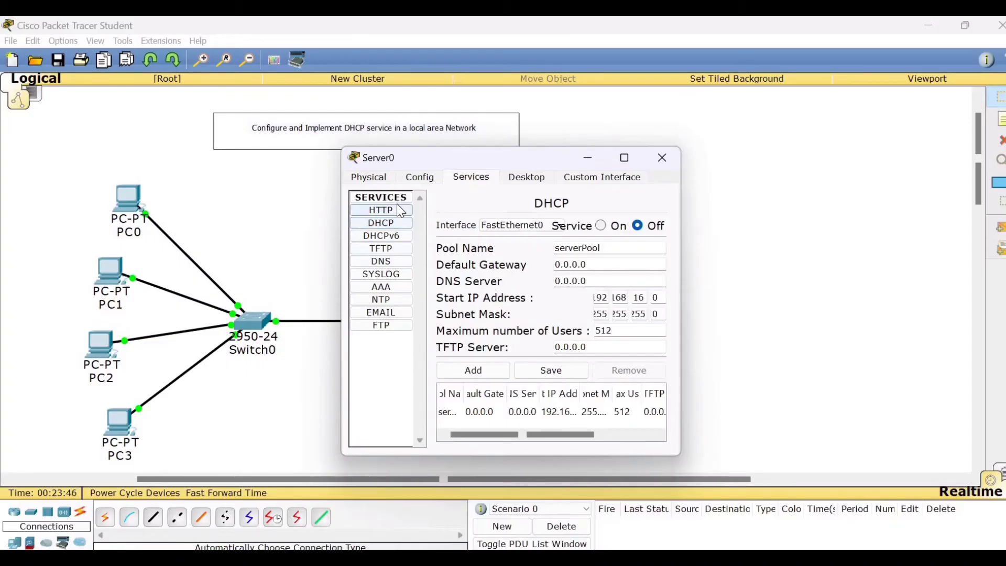
pyautogui.moveTo(380, 236)
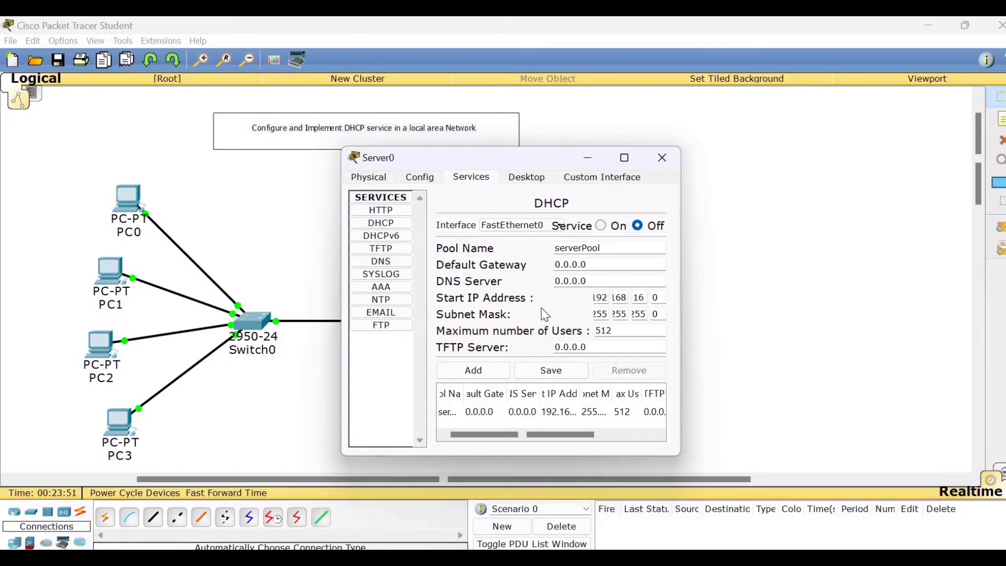
pyautogui.moveTo(482, 265)
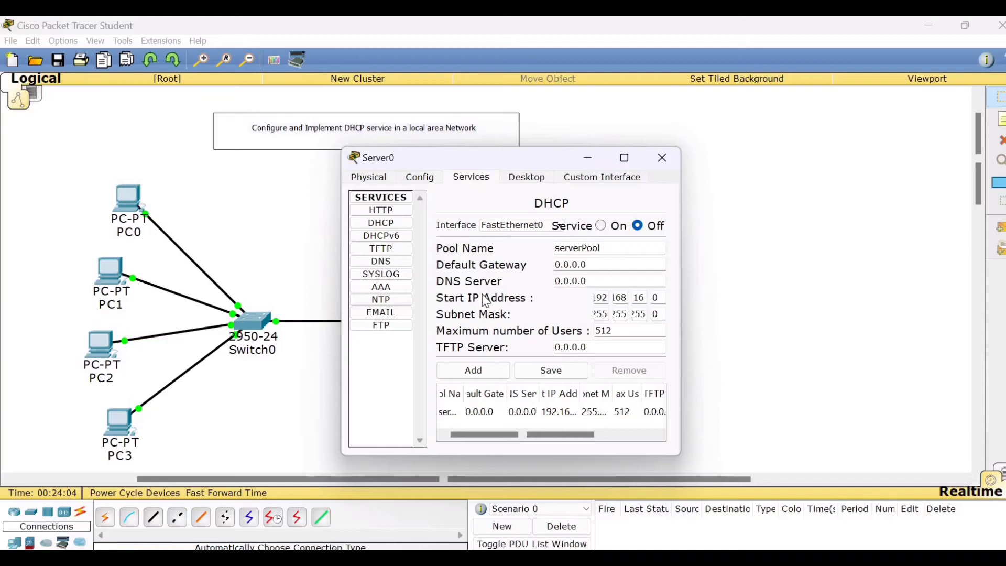
pyautogui.moveTo(527, 306)
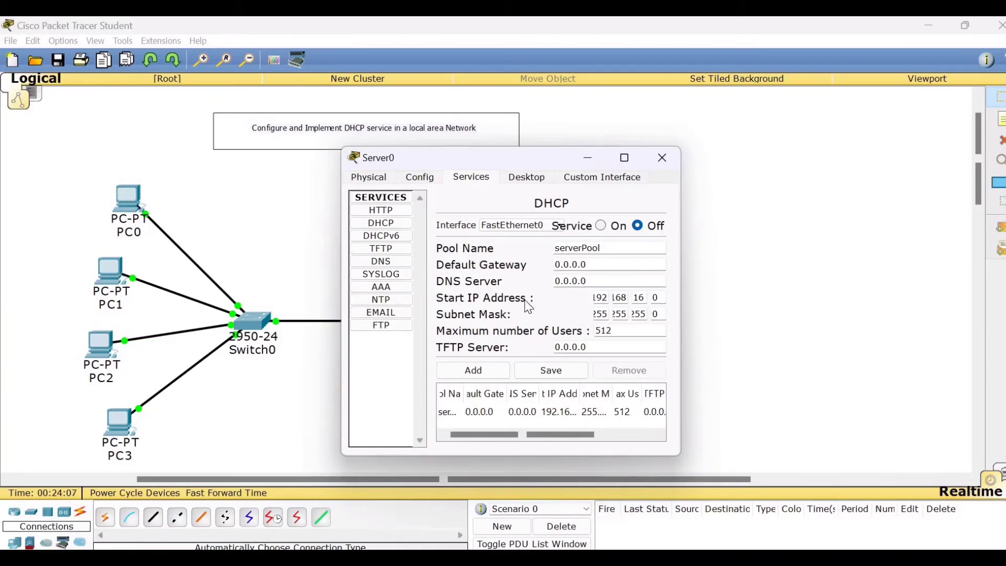
pyautogui.moveTo(238, 206)
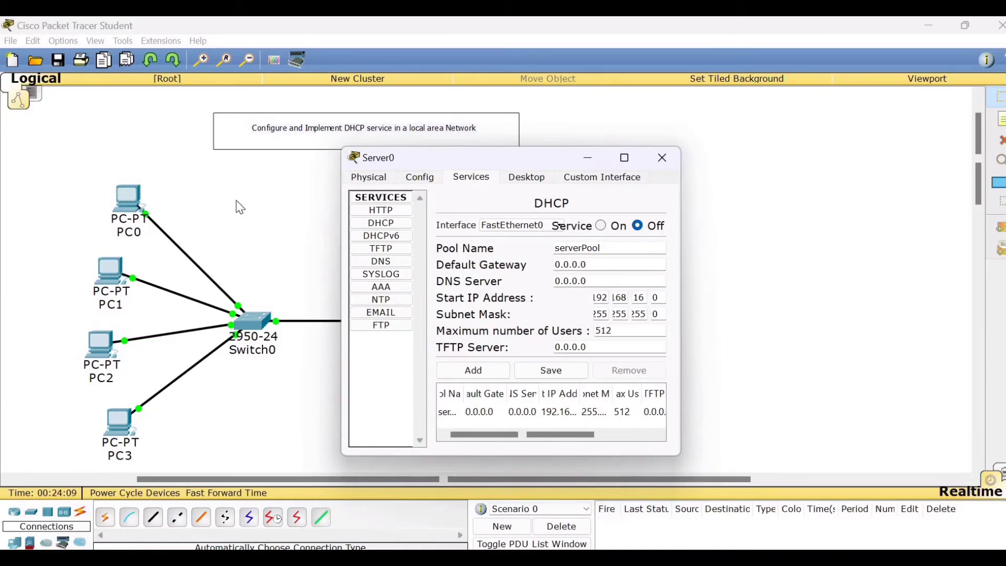
pyautogui.moveTo(136, 452)
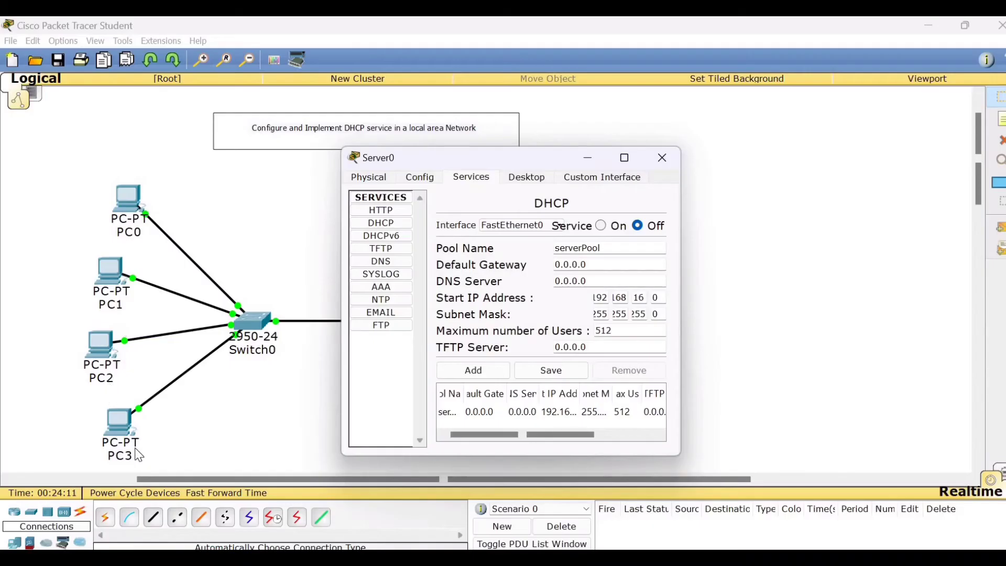
pyautogui.moveTo(132, 198)
pyautogui.write('60')
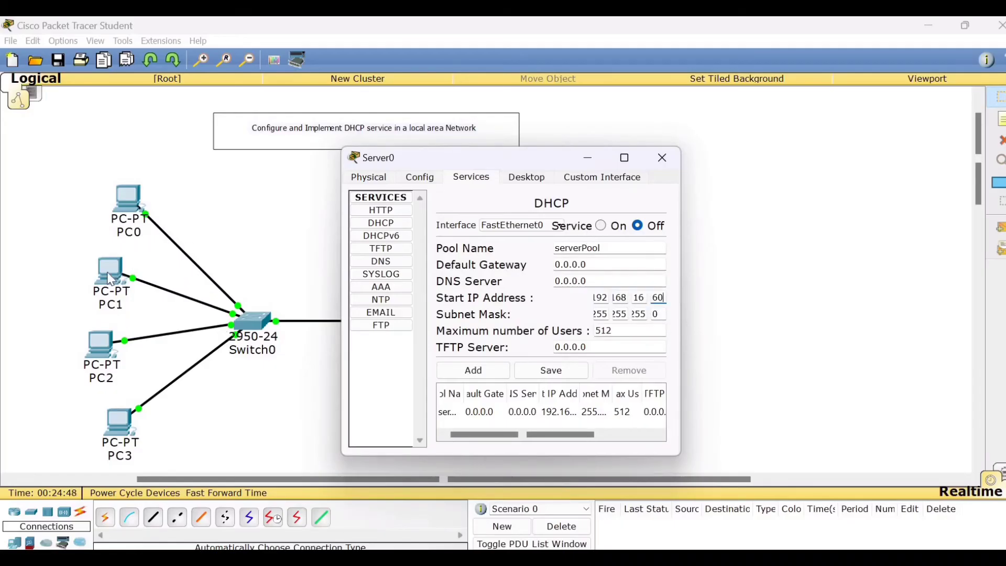
pyautogui.moveTo(307, 244)
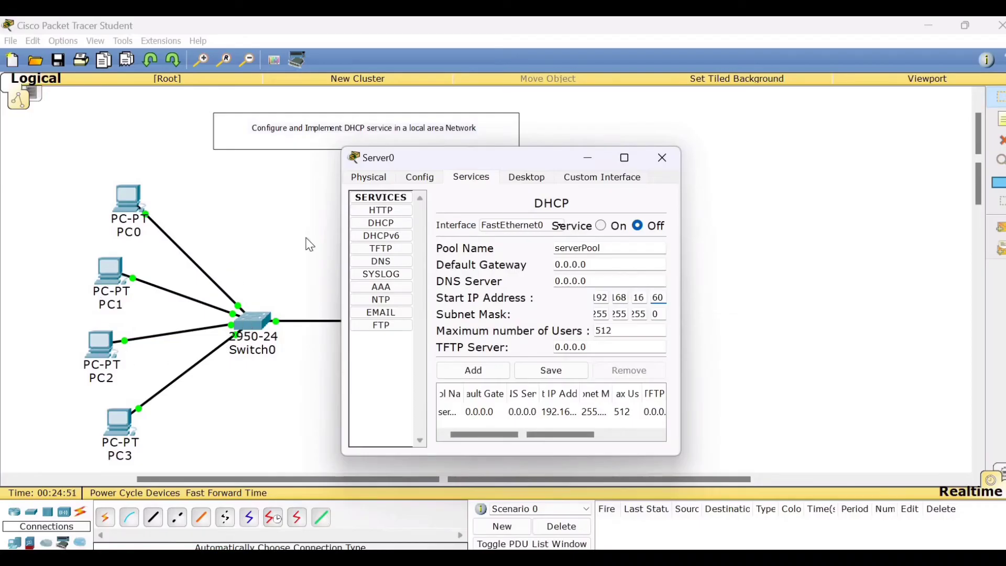
pyautogui.moveTo(648, 284)
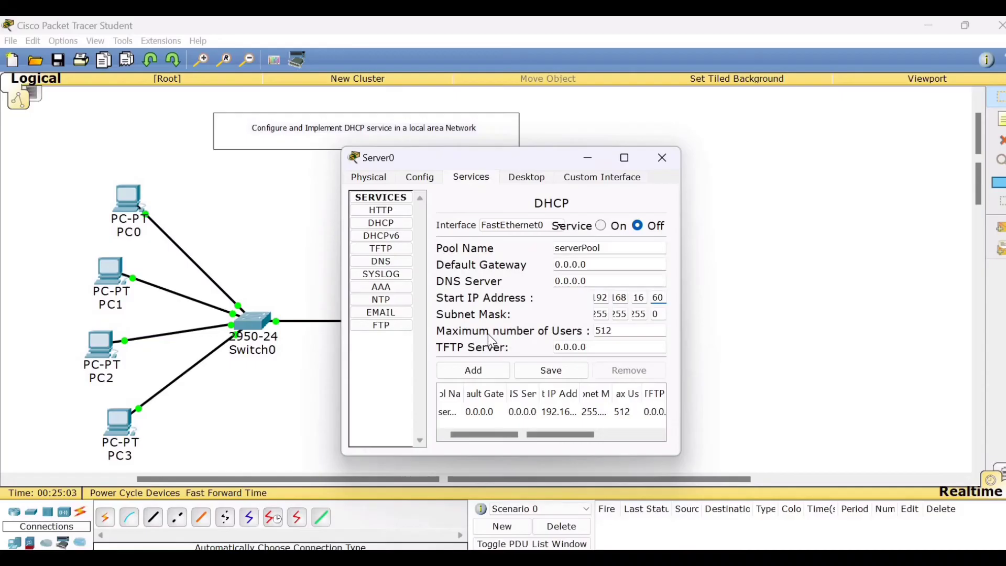
pyautogui.click(616, 330)
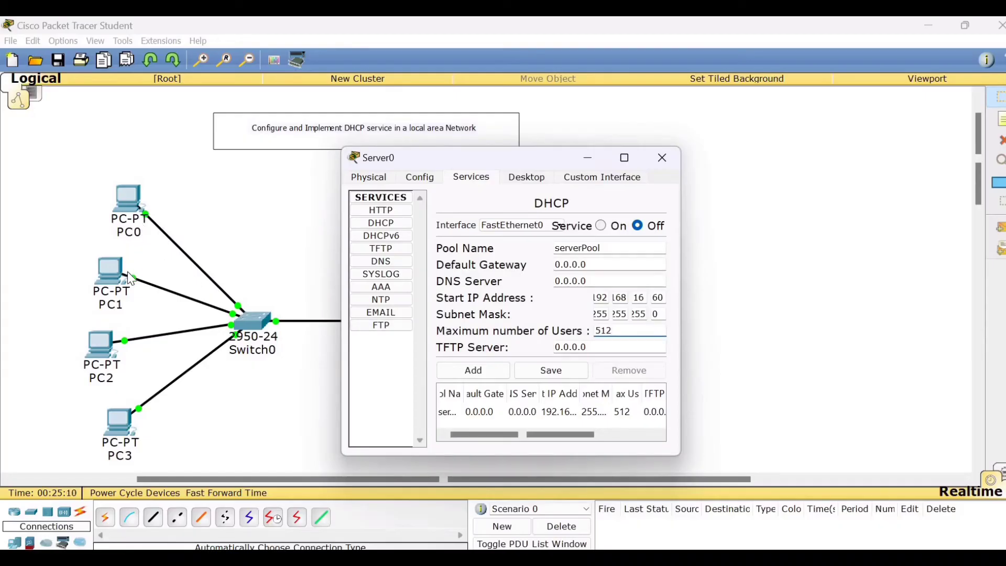
pyautogui.moveTo(130, 352)
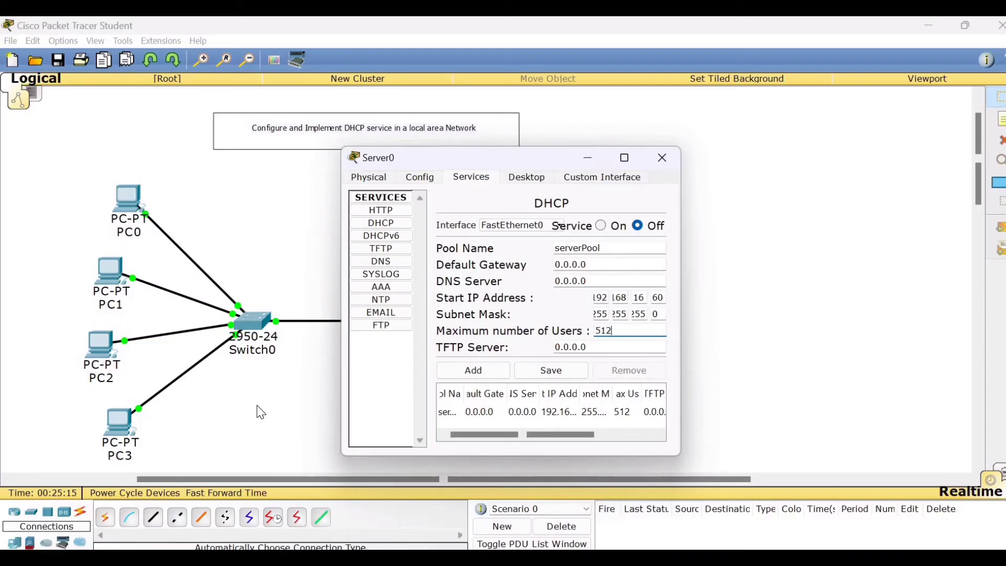
pyautogui.moveTo(628, 333)
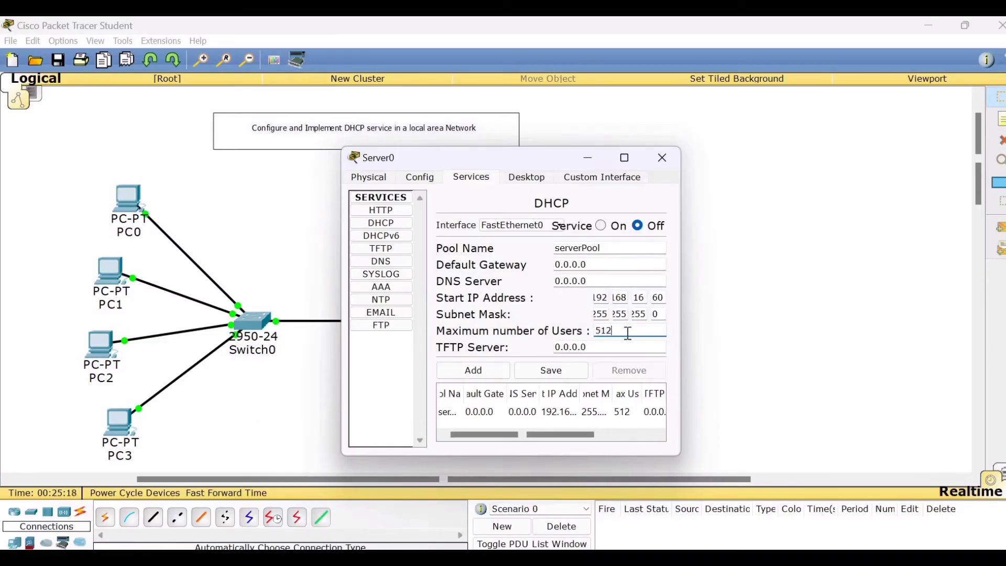
pyautogui.moveTo(487, 289)
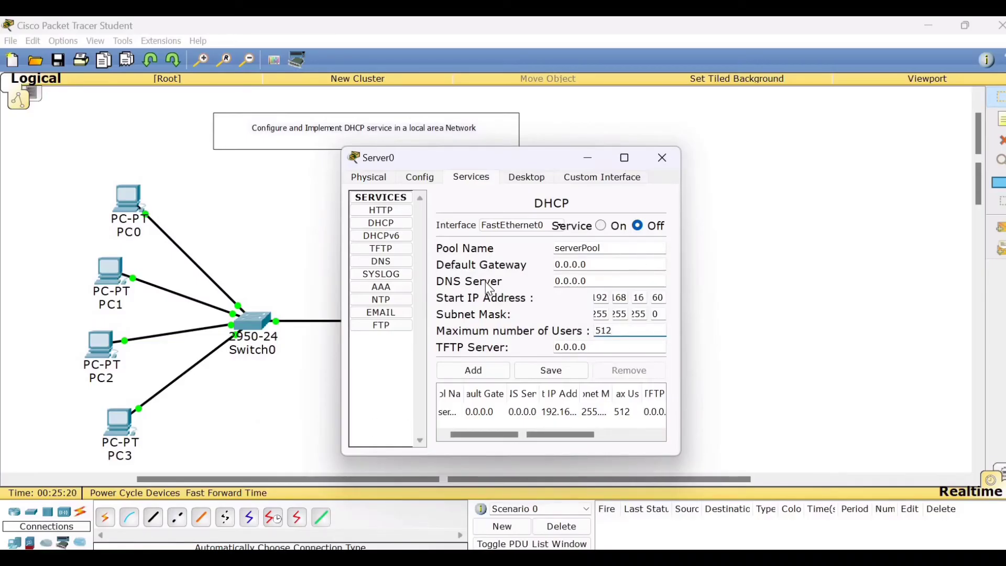
pyautogui.click(550, 370)
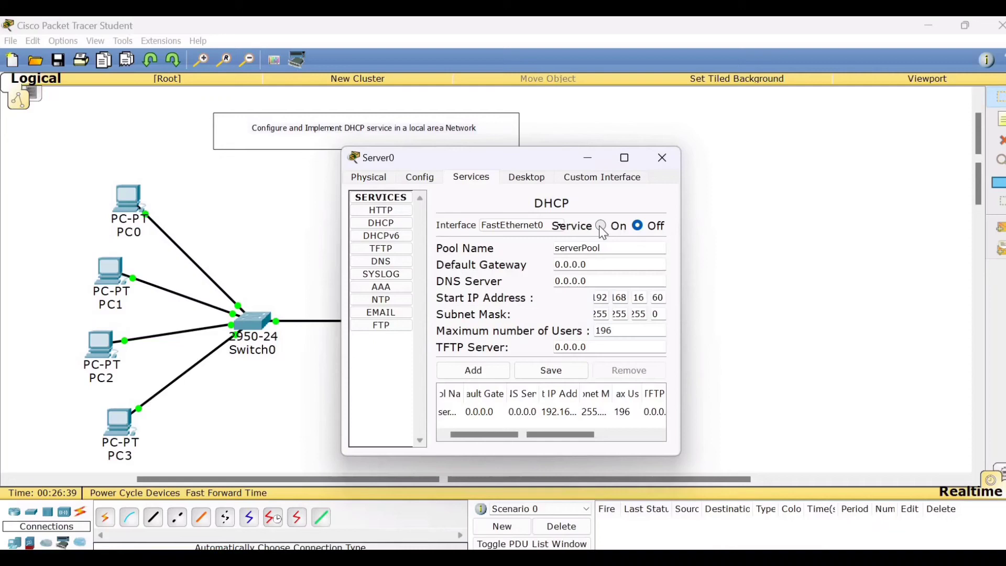
# Step: Switch the DHCP service On for serverPool and close Server0's settings
pyautogui.click(599, 225)
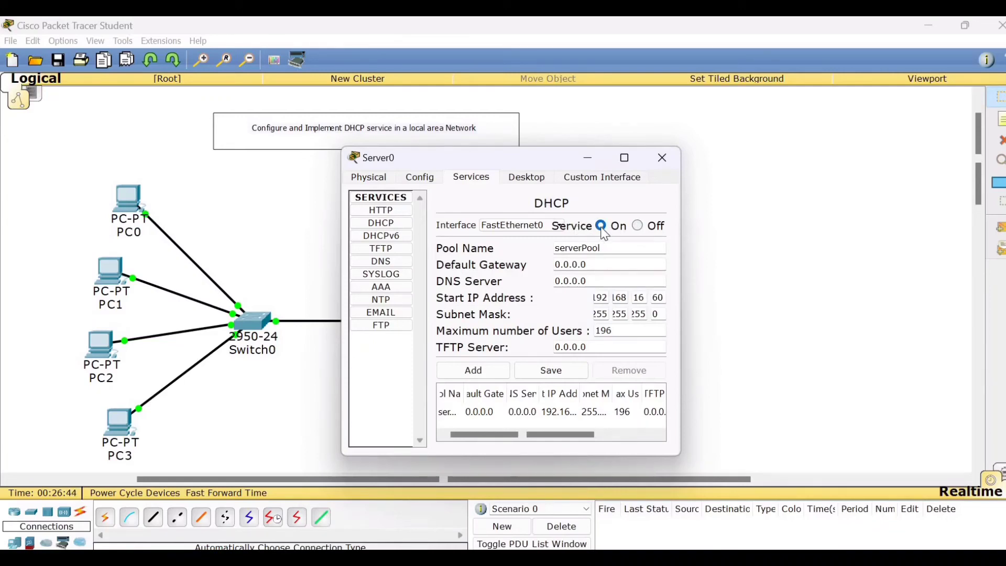
pyautogui.moveTo(647, 231)
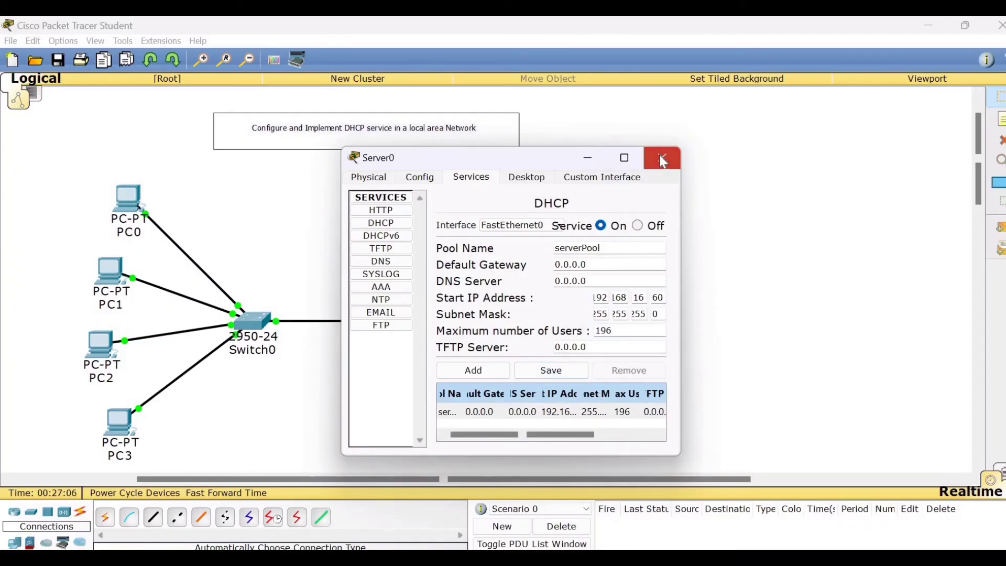
pyautogui.click(661, 158)
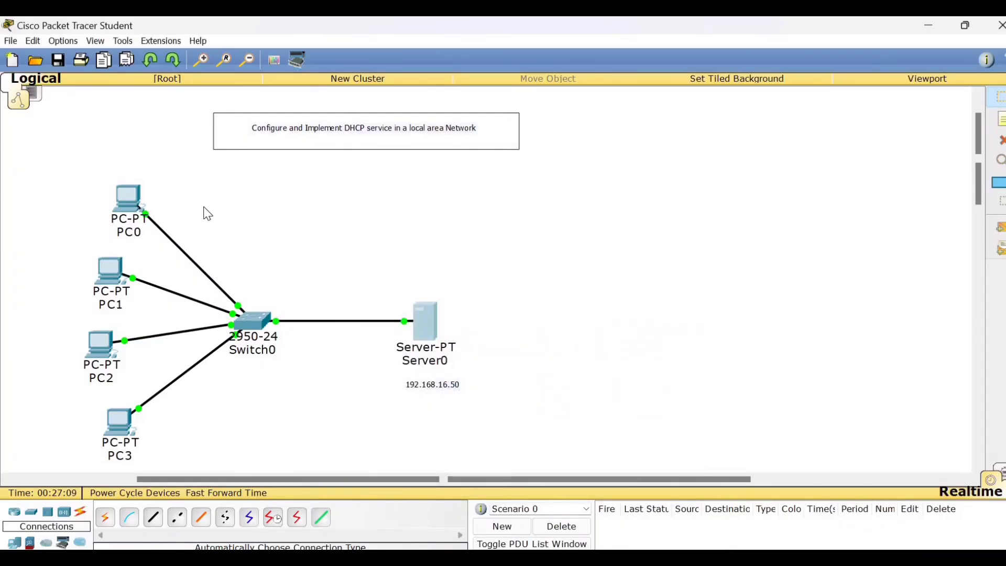
pyautogui.moveTo(124, 208)
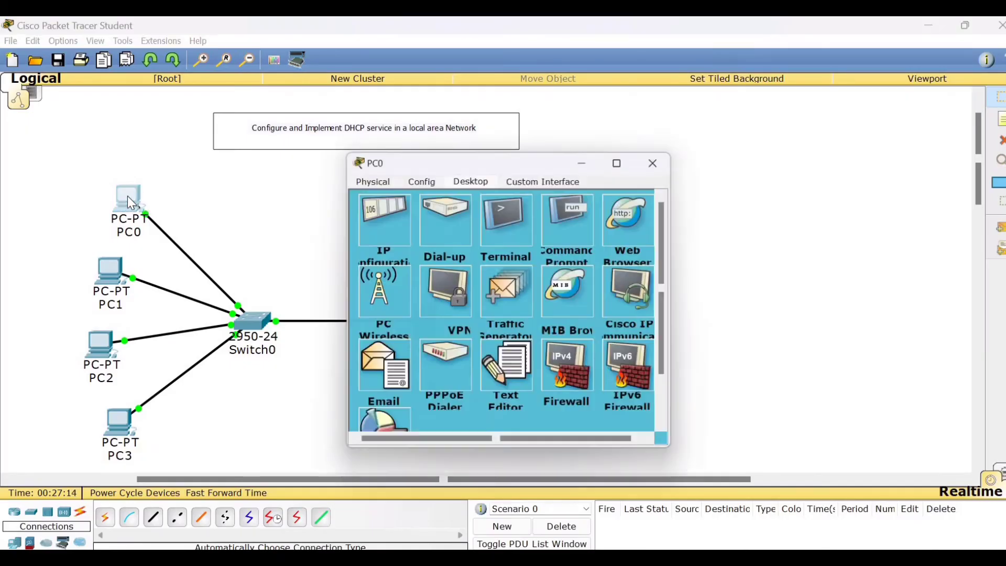
# Step: Set PC0 to DHCP so it receives 192.168.16.60, then close its window
pyautogui.moveTo(450, 162); pyautogui.dragTo(450, 157)
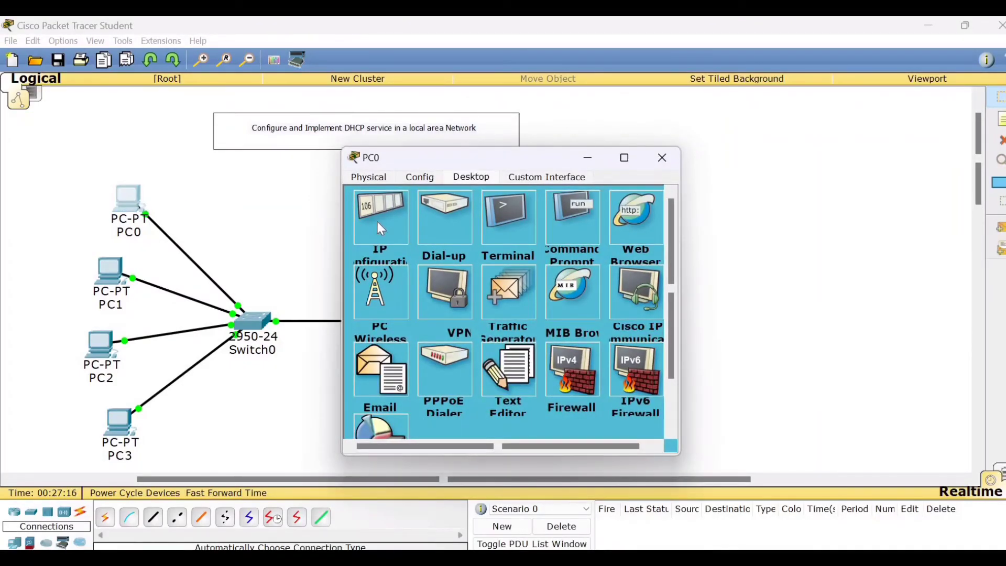
pyautogui.click(380, 216)
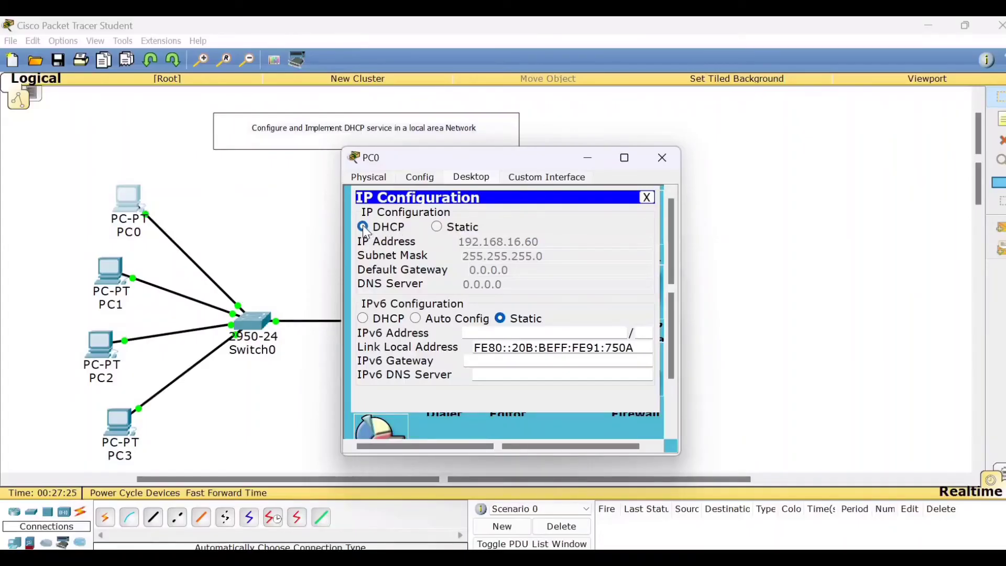
pyautogui.click(363, 226)
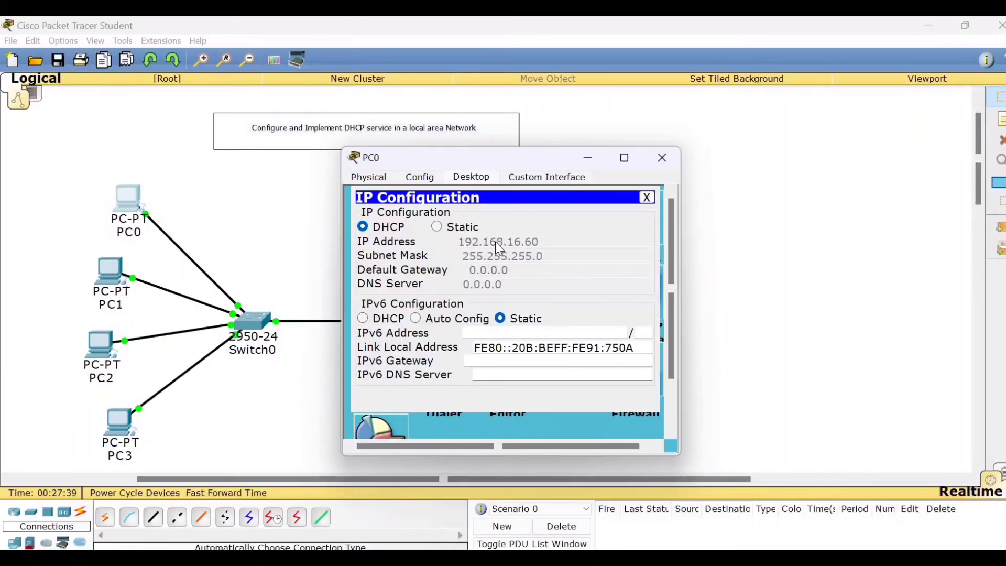
pyautogui.moveTo(549, 252)
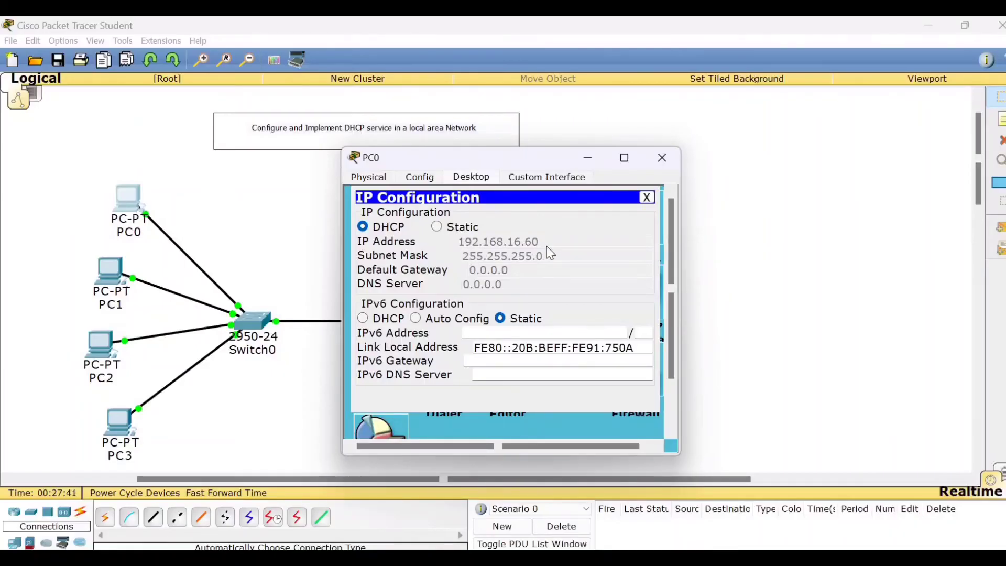
pyautogui.moveTo(668, 204)
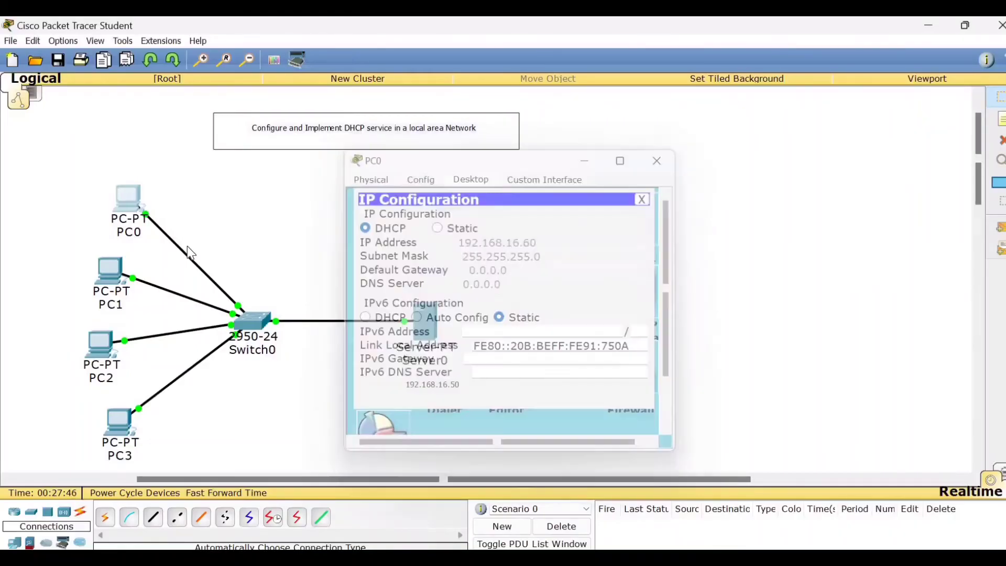
pyautogui.click(656, 160)
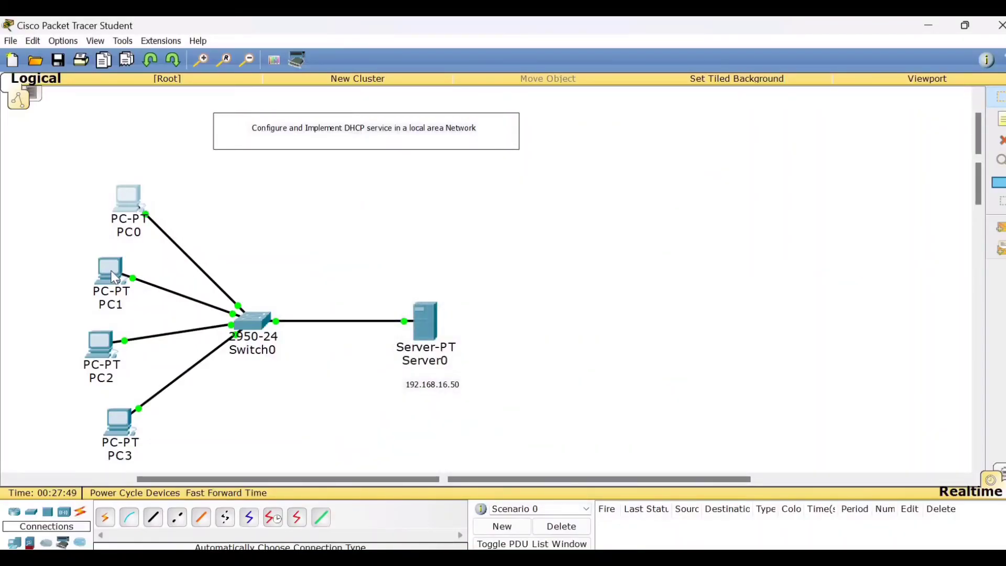
# Step: Set PC1 to DHCP so it receives 192.168.16.61, then close its window
pyautogui.doubleClick(110, 270)
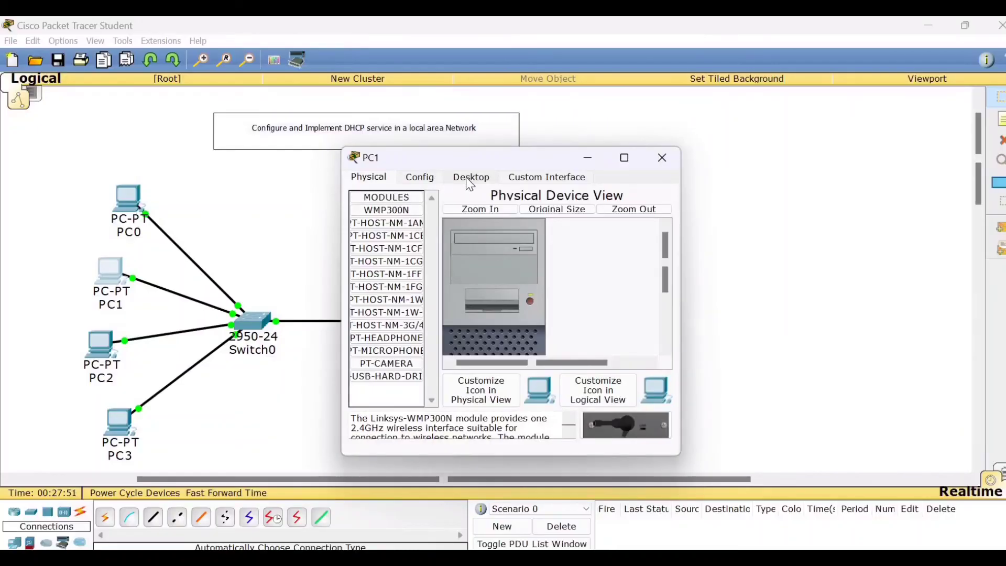
pyautogui.click(471, 177)
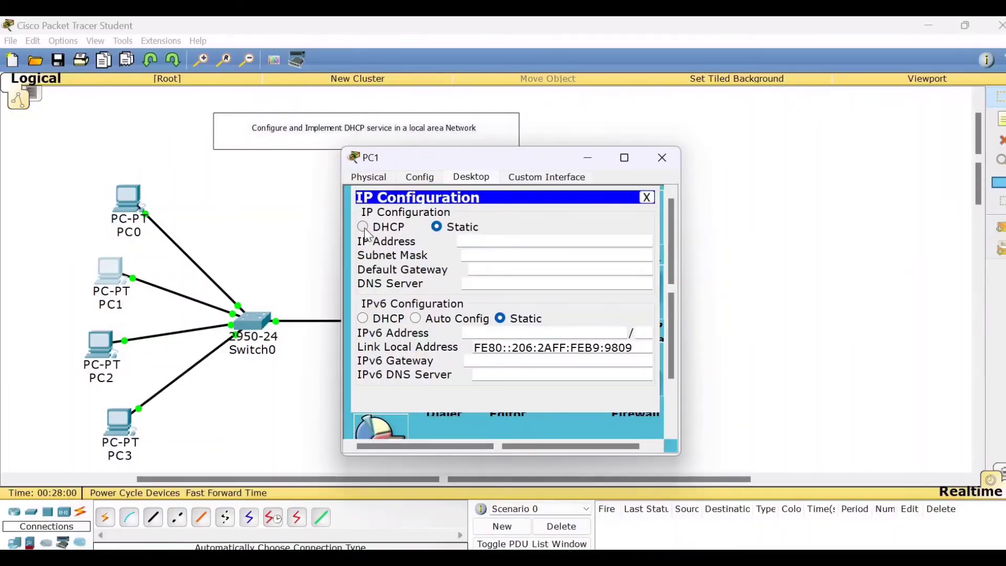
pyautogui.click(362, 227)
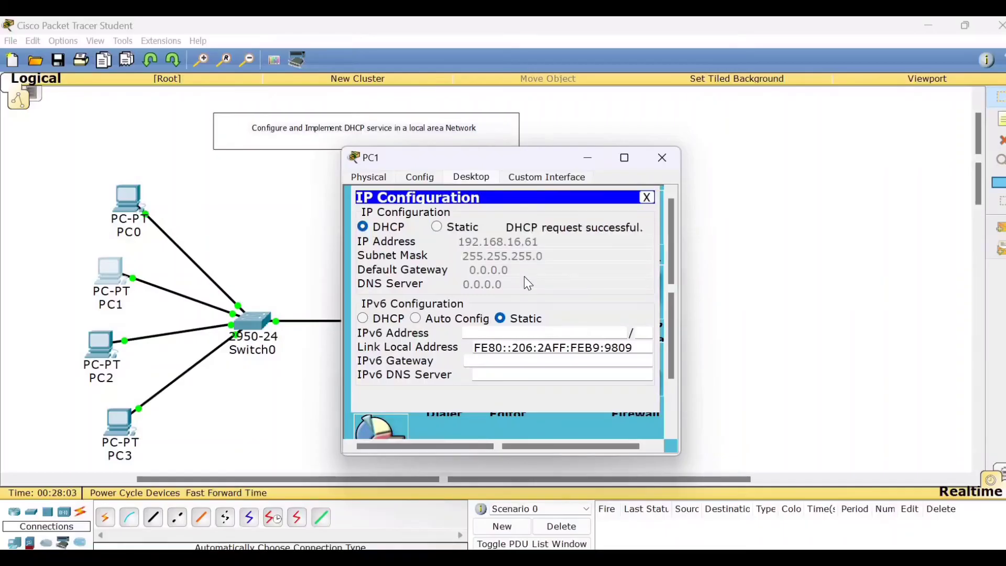
pyautogui.moveTo(160, 238)
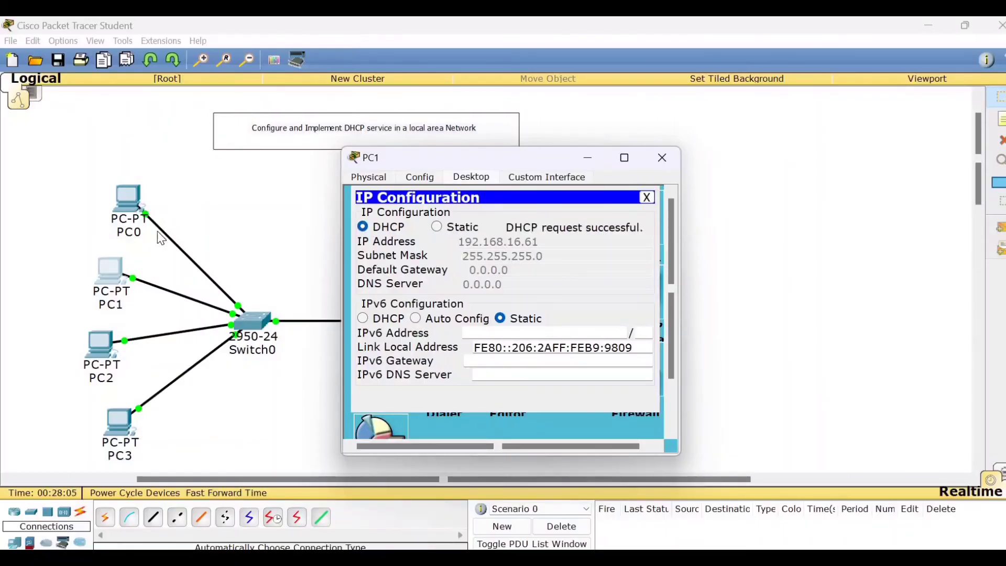
pyautogui.moveTo(554, 245)
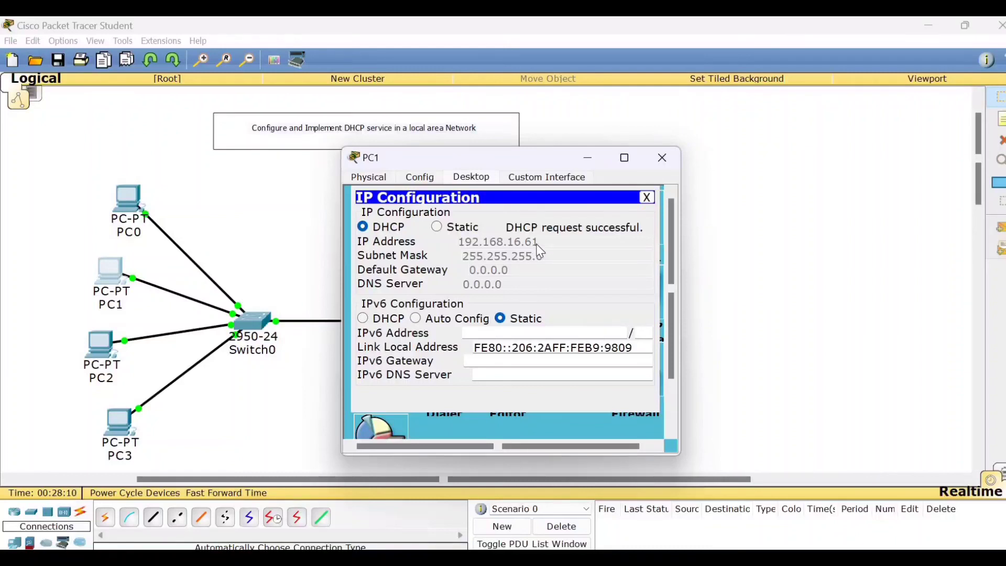
pyautogui.moveTo(662, 175)
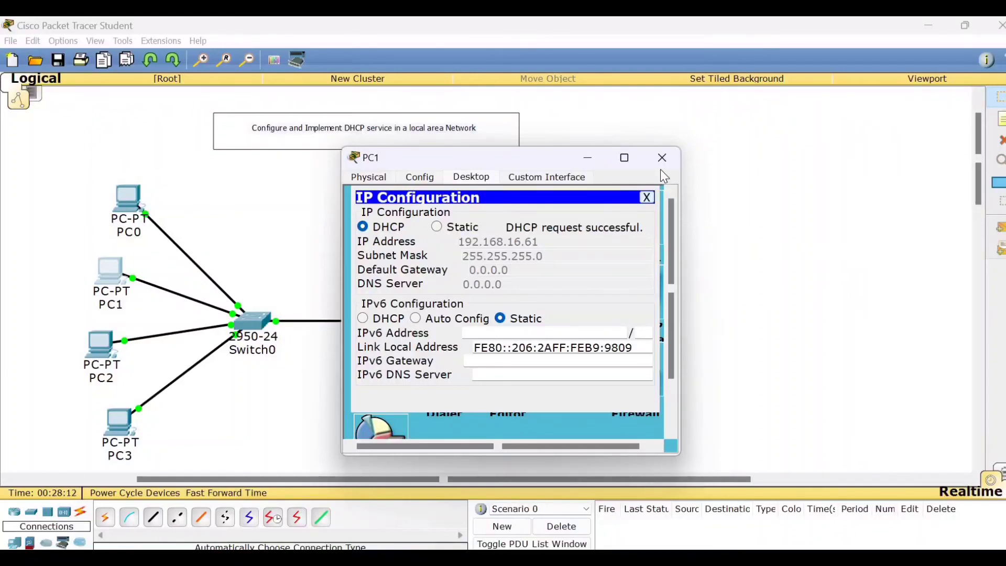
pyautogui.click(661, 158)
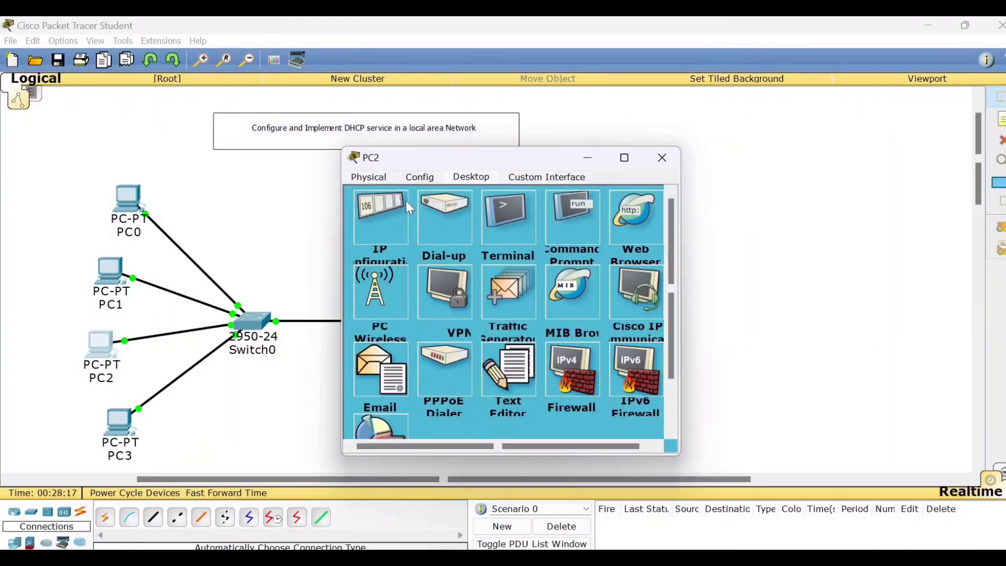
# Step: Set PC2 to DHCP so it receives 192.168.16.62, then close its window
pyautogui.click(379, 215)
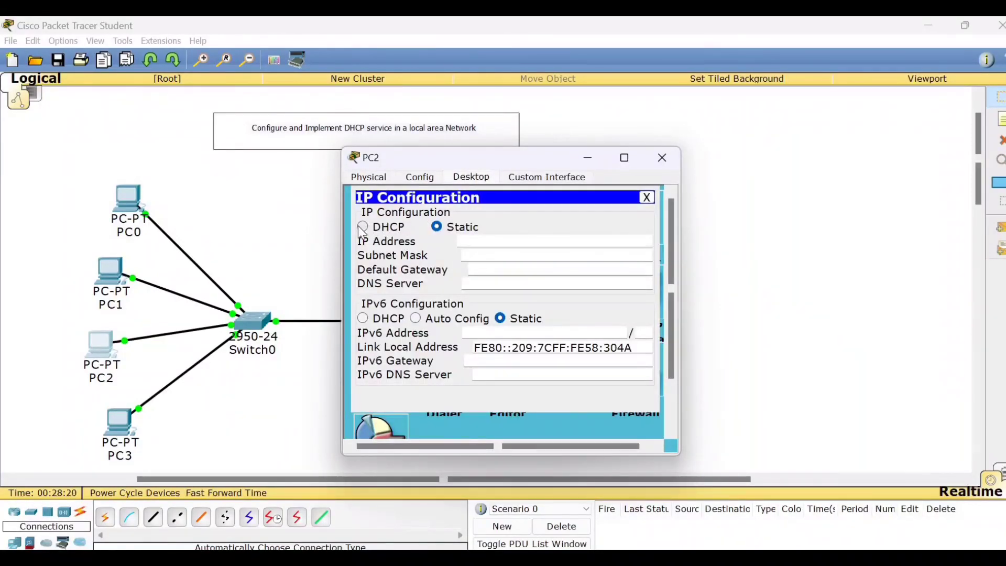
pyautogui.click(363, 227)
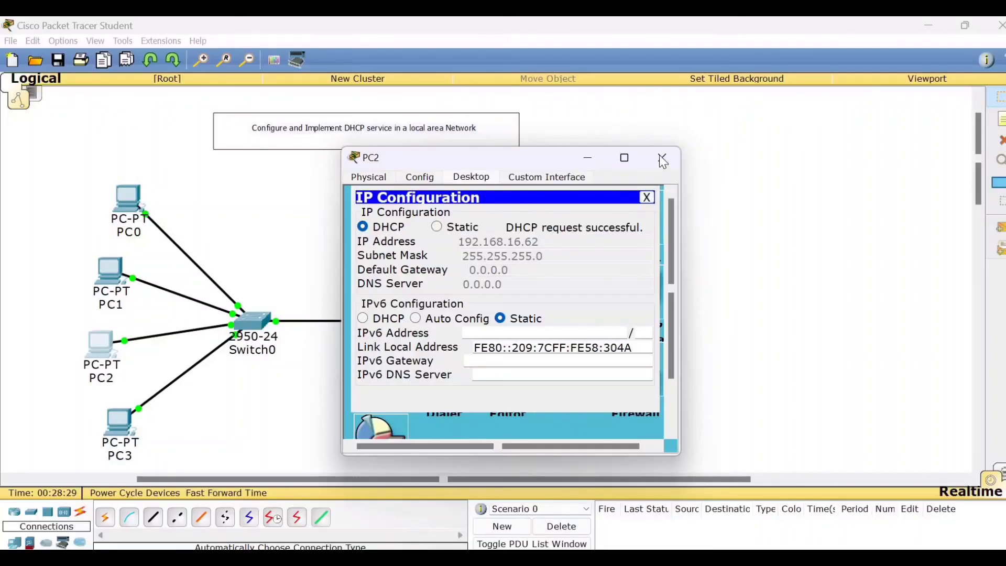
pyautogui.click(663, 158)
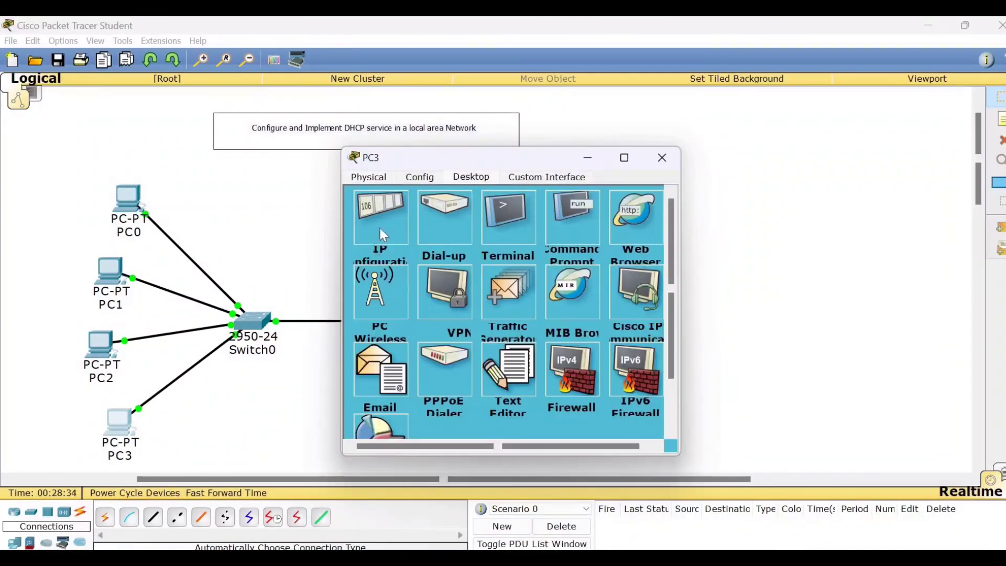
# Step: Set PC3 to DHCP so it receives 192.168.16.63, then close its IP Configuration
pyautogui.click(379, 215)
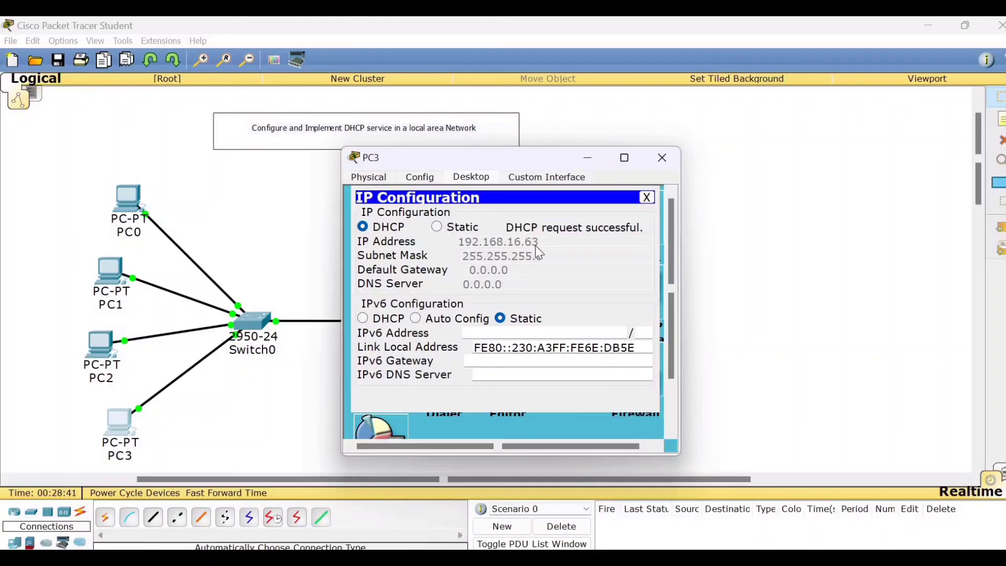
pyautogui.moveTo(104, 335)
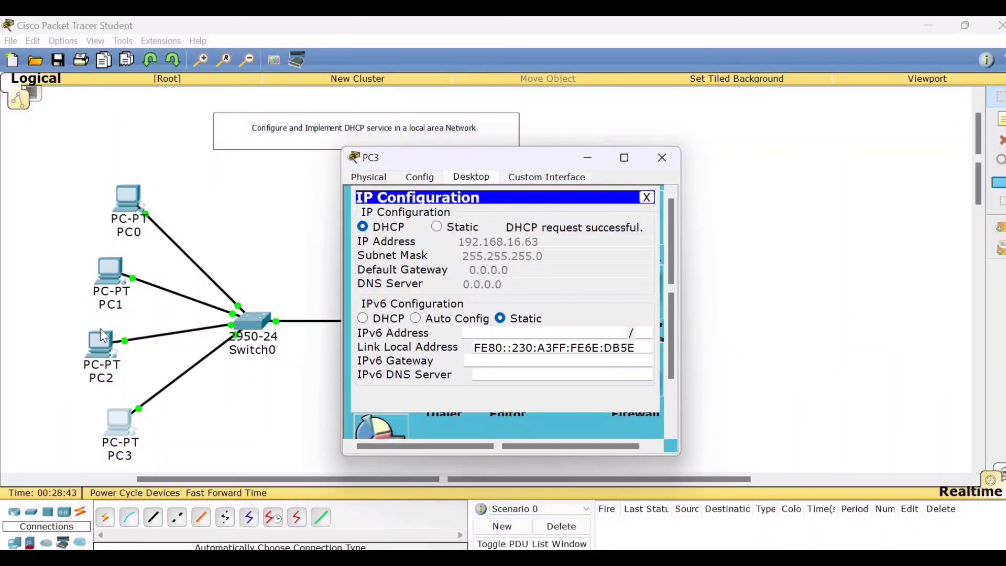
pyautogui.moveTo(145, 436)
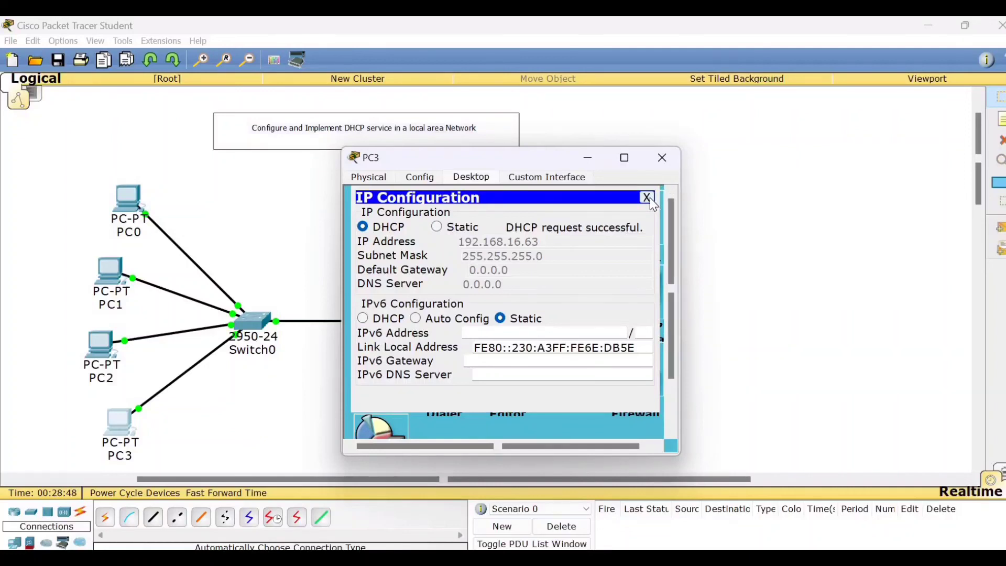
pyautogui.click(647, 198)
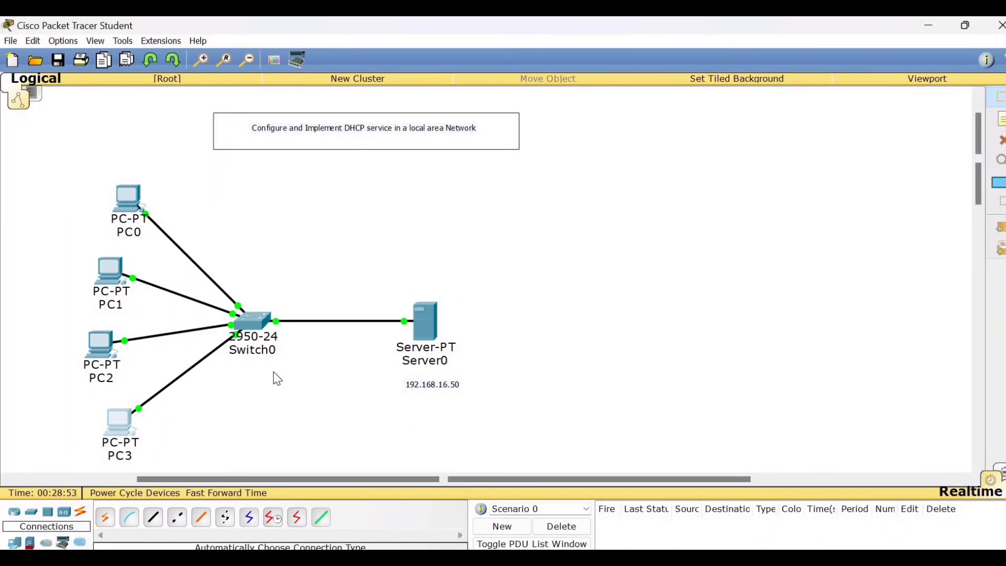
pyautogui.moveTo(443, 338)
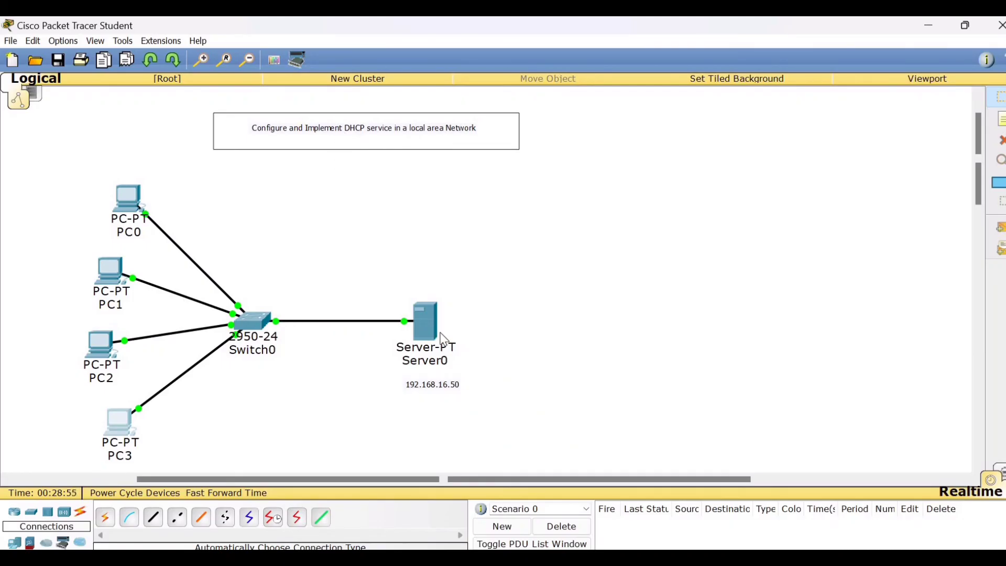